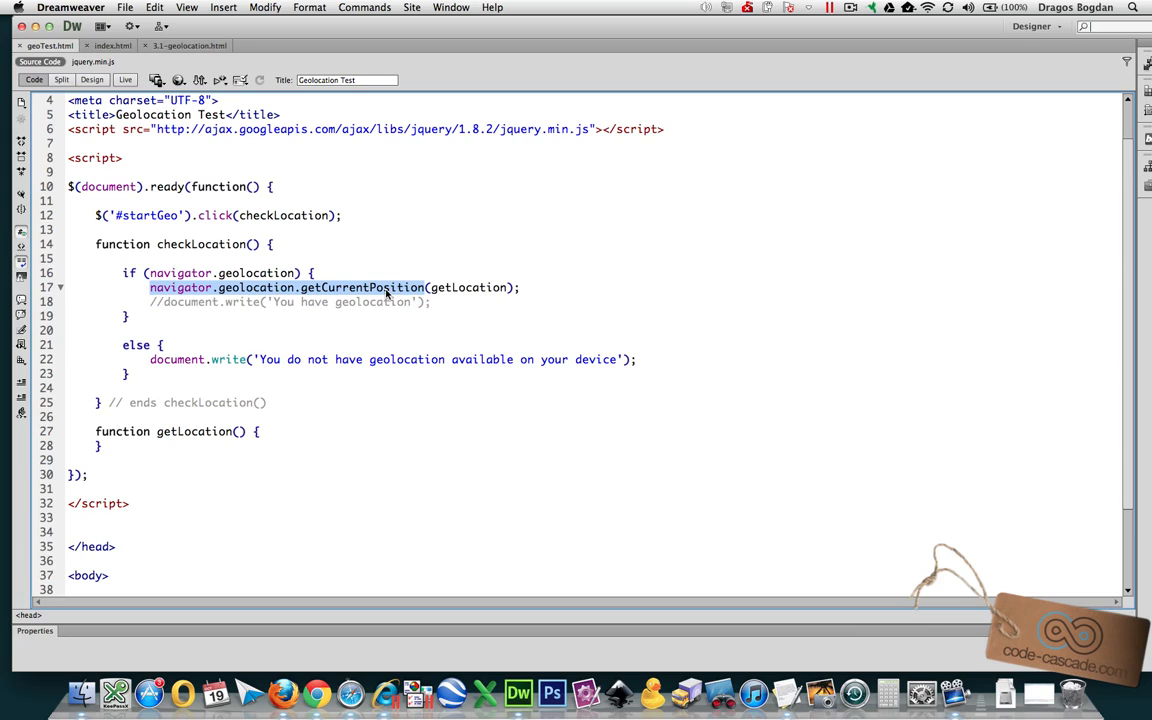
Step: Review the empty getLocation callback, then grant Firefox permission to share the location
click(456, 288)
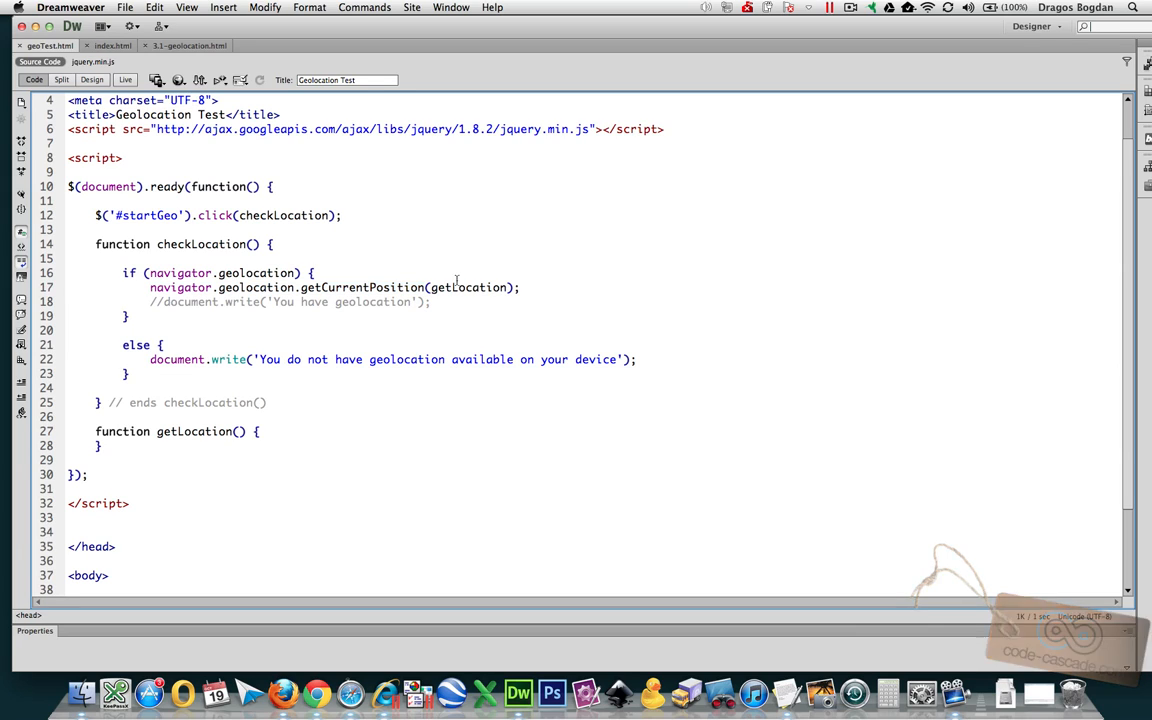
double_click(476, 288)
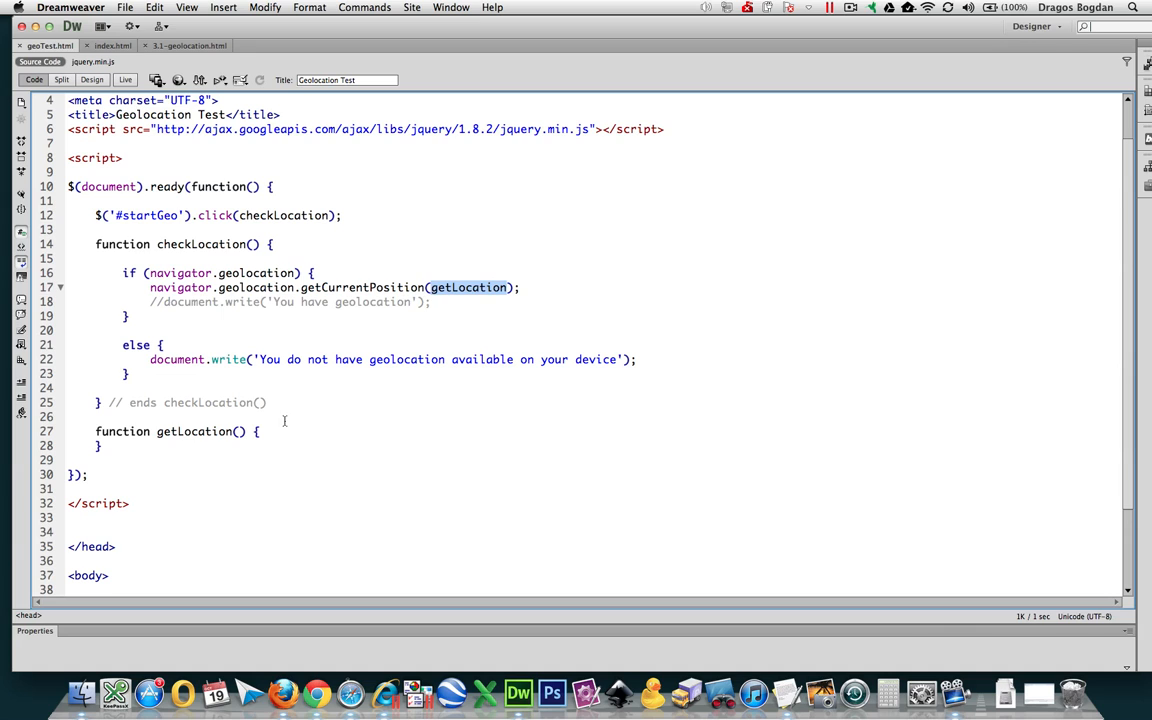
drag(96, 432, 100, 444)
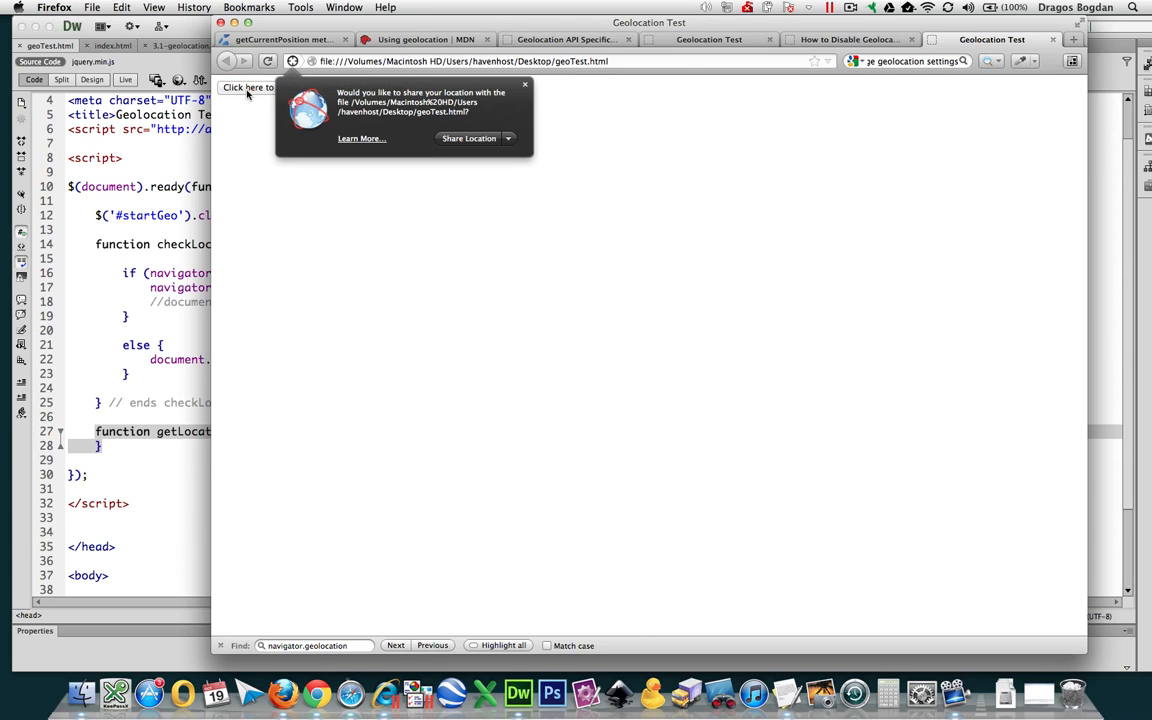
mouse_move(332, 292)
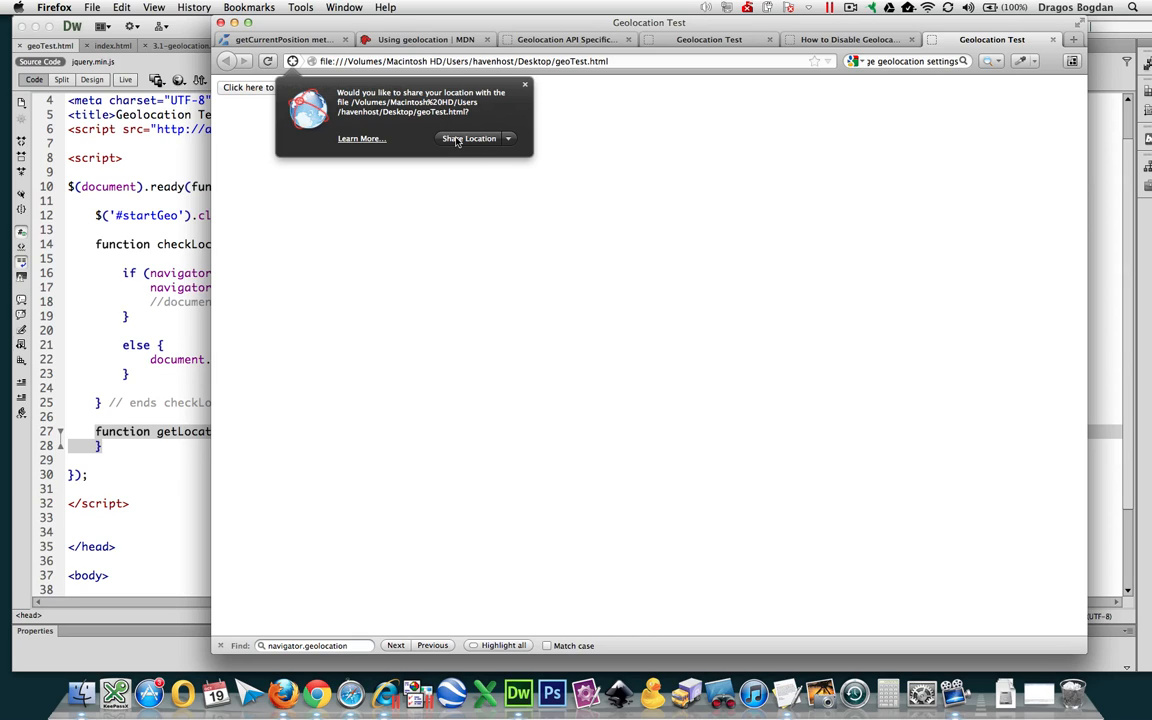
click(468, 138)
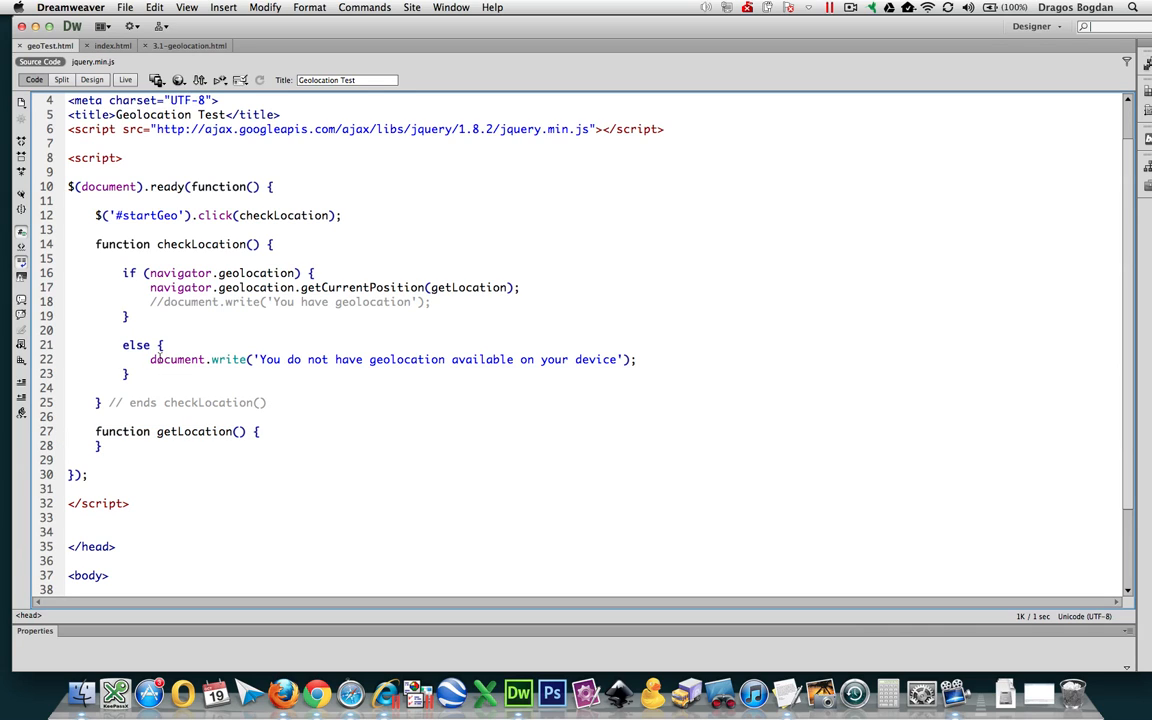
Step: Copy the no-geolocation document.write statement into the getLocation function body
drag(150, 360, 636, 360)
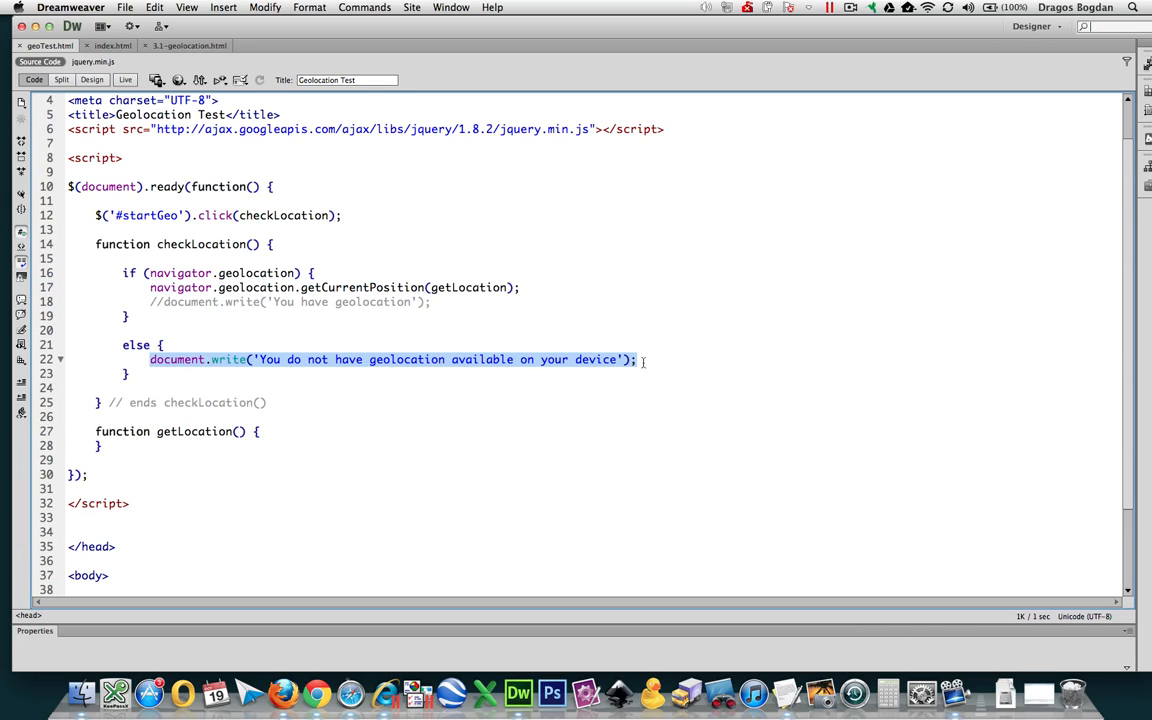
click(316, 434)
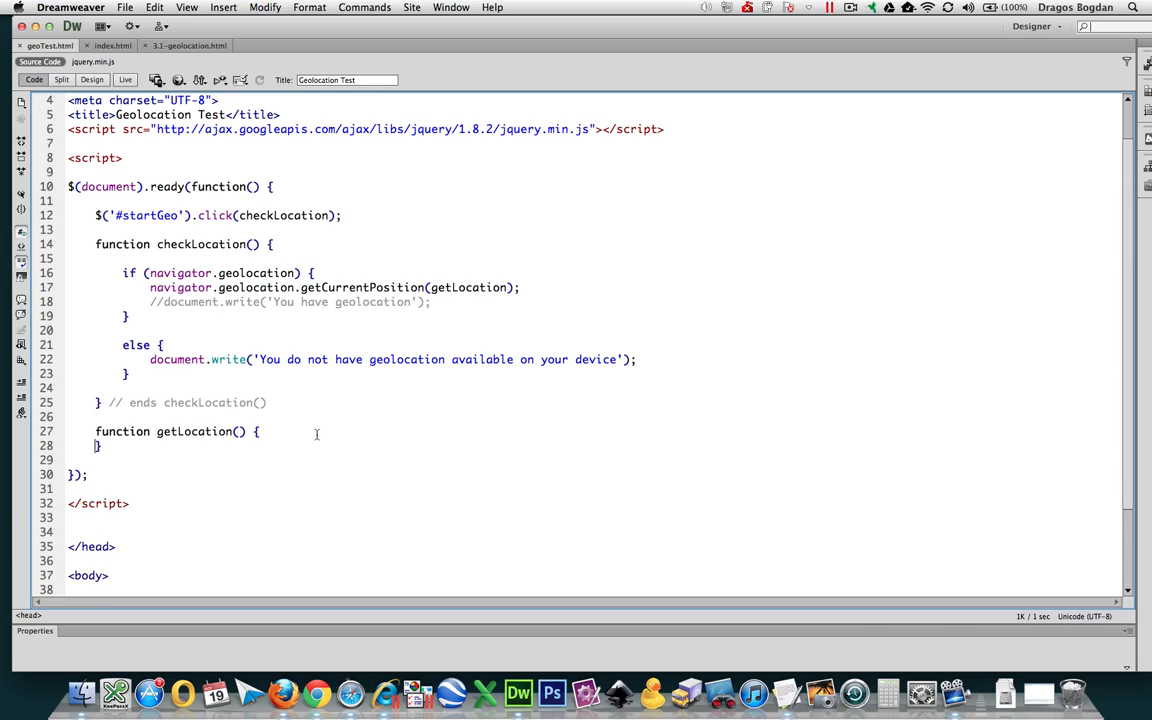
text(document.write('You do not have geolocation available on your device');)
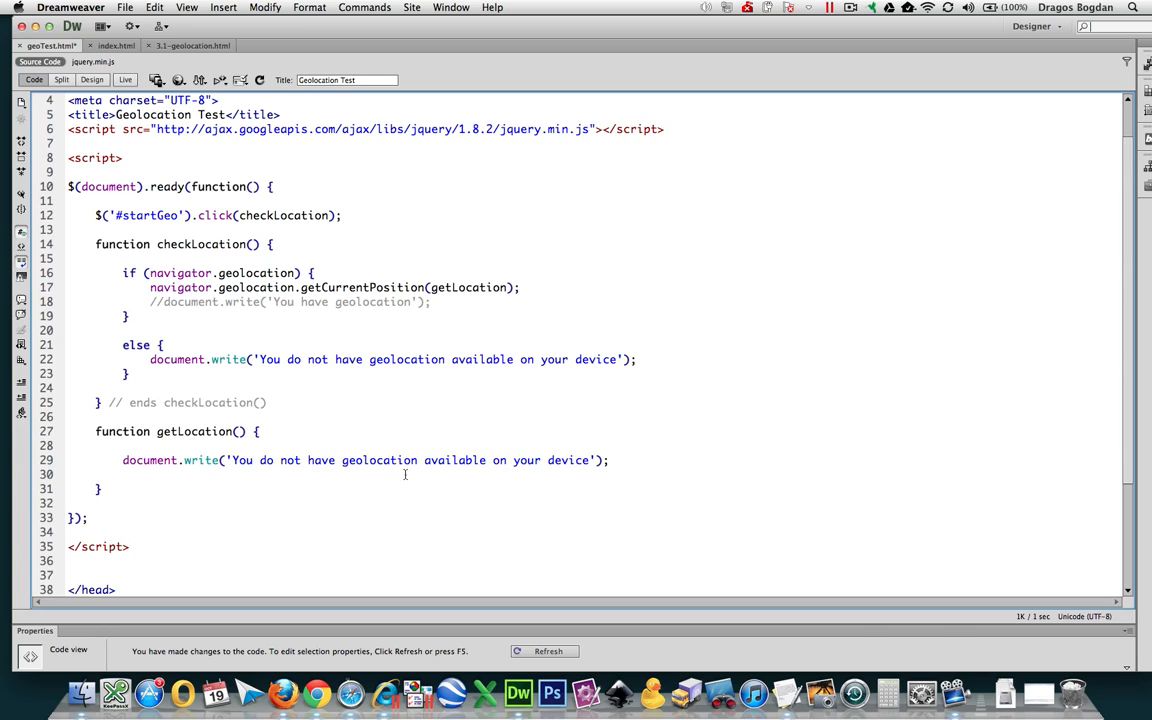
Step: Change its message to 'We received your location. Big brother is on the way to get you right now!'
double_click(410, 460)
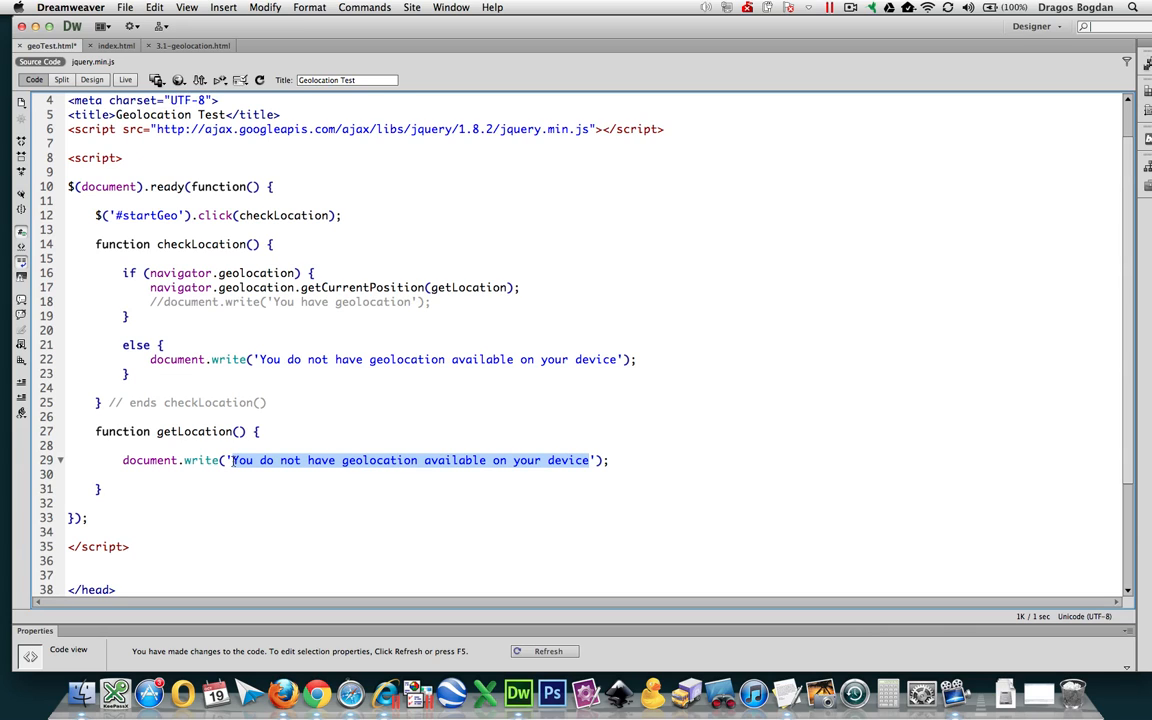
text(We received your location. Big b');)
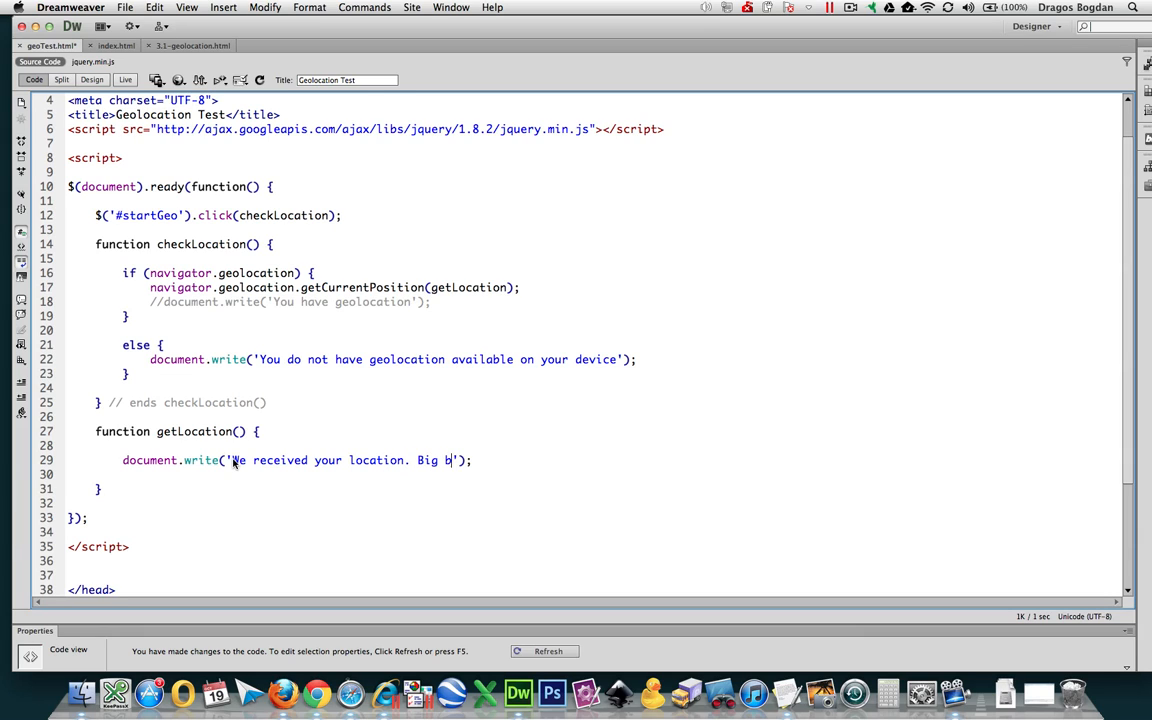
text(rother is on the)
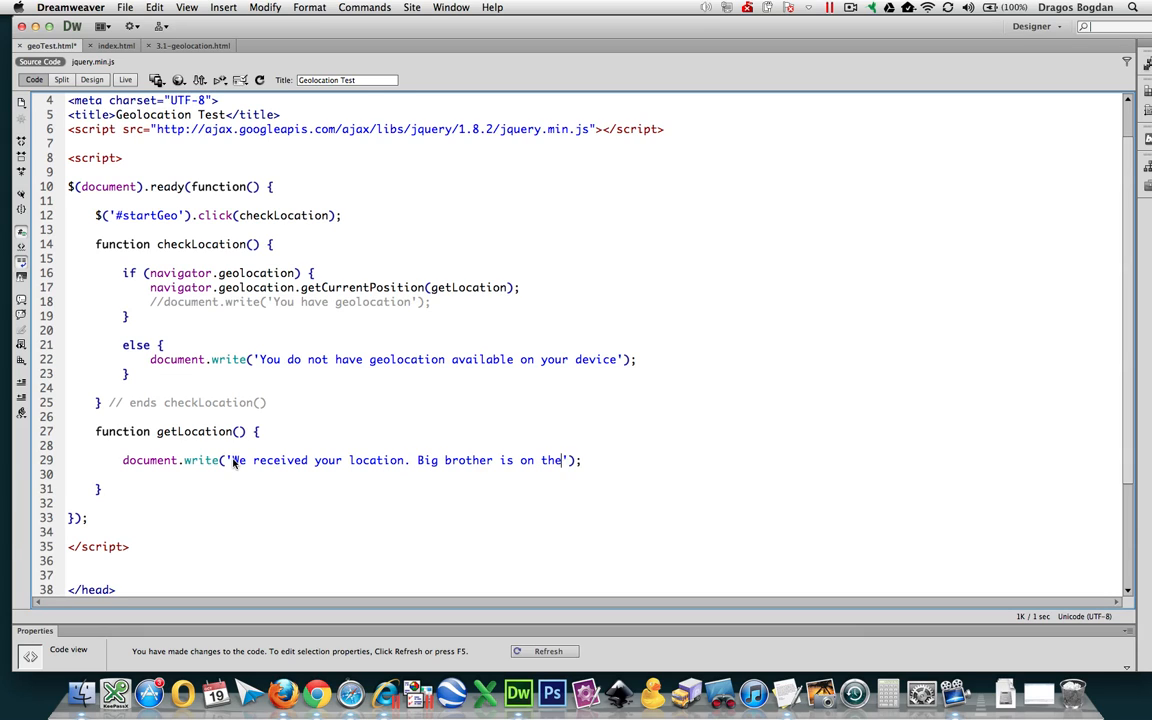
text(way to get you r)
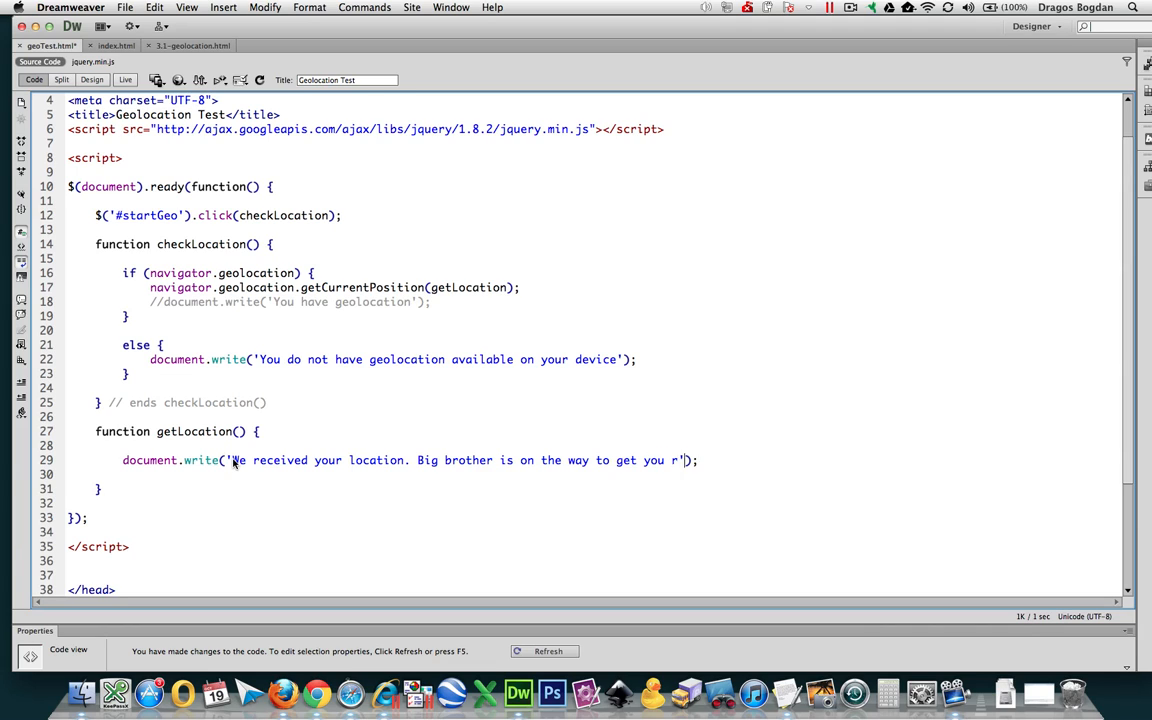
text(ight n)
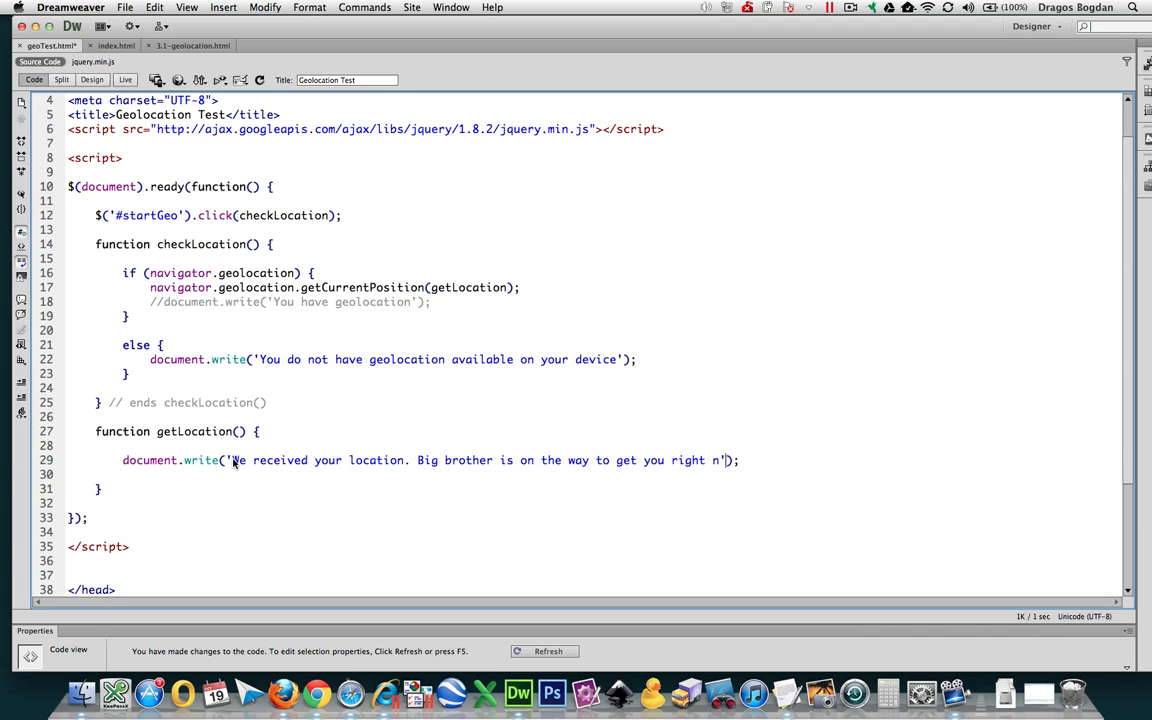
text(ow!)
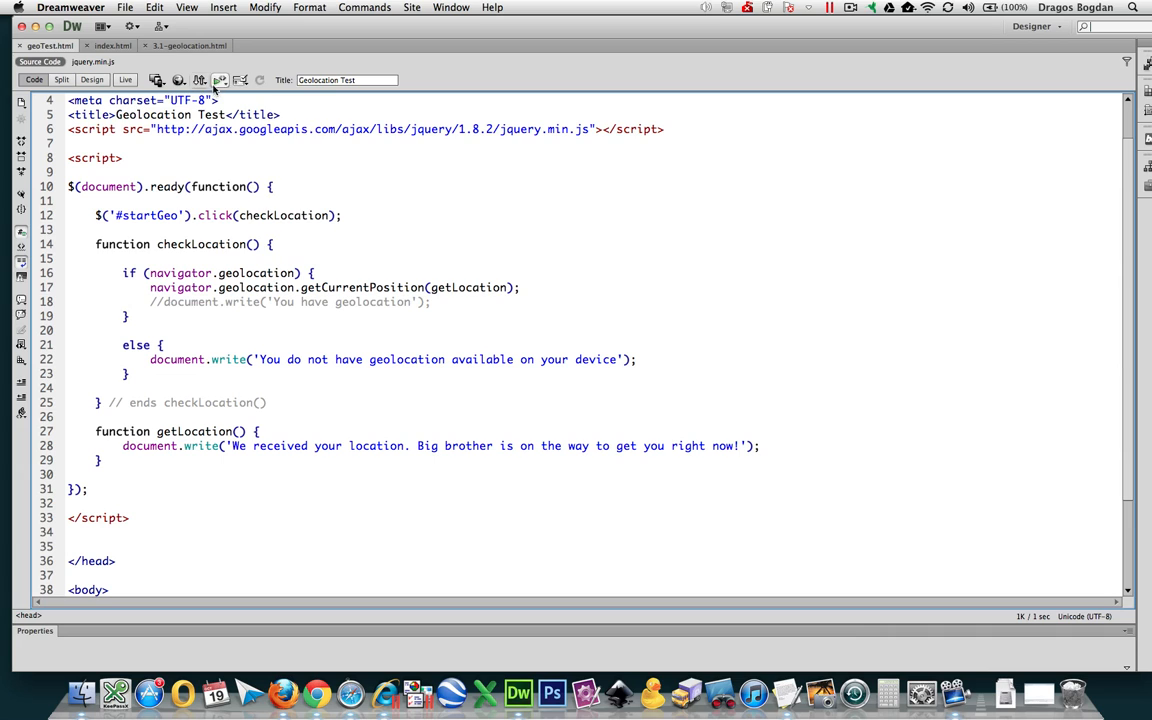
Step: Preview in Firefox, run the geolocation check and agree to share the location
click(176, 80)
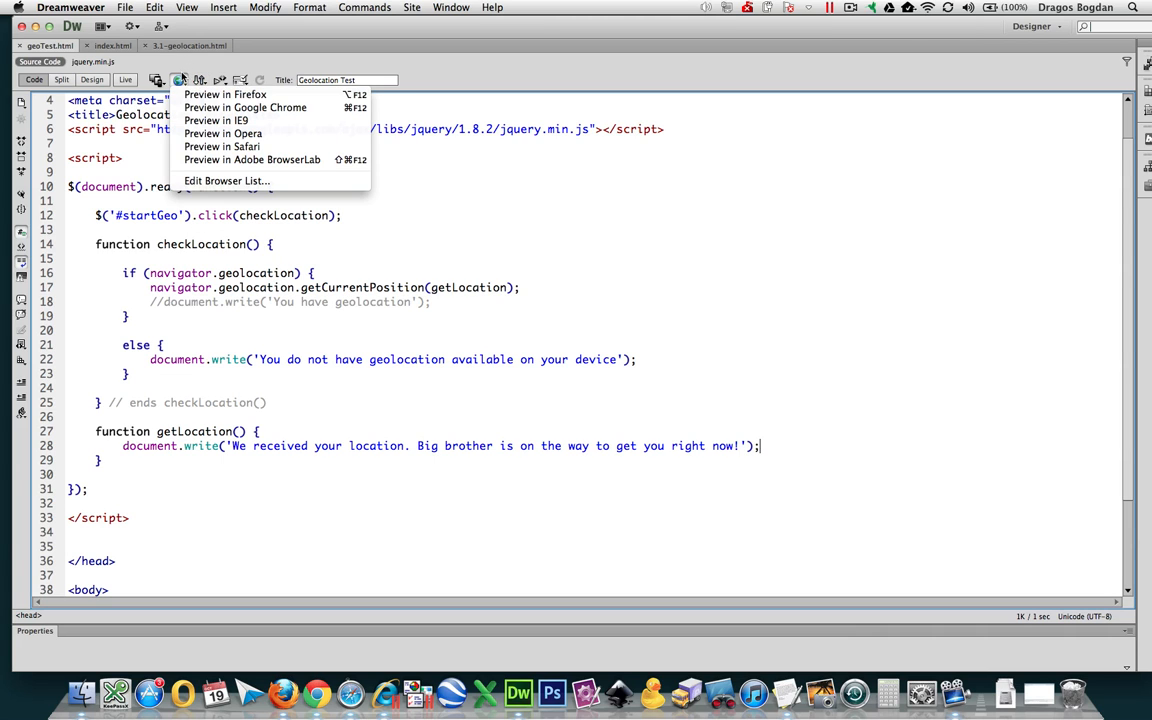
click(218, 94)
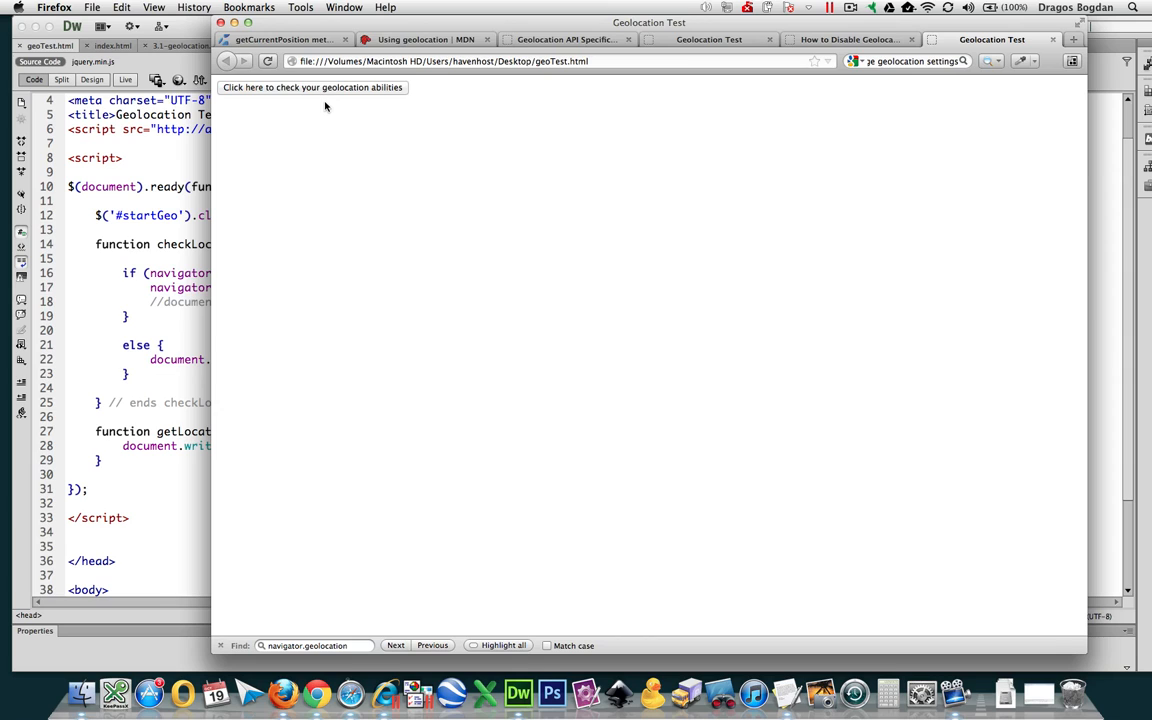
click(310, 88)
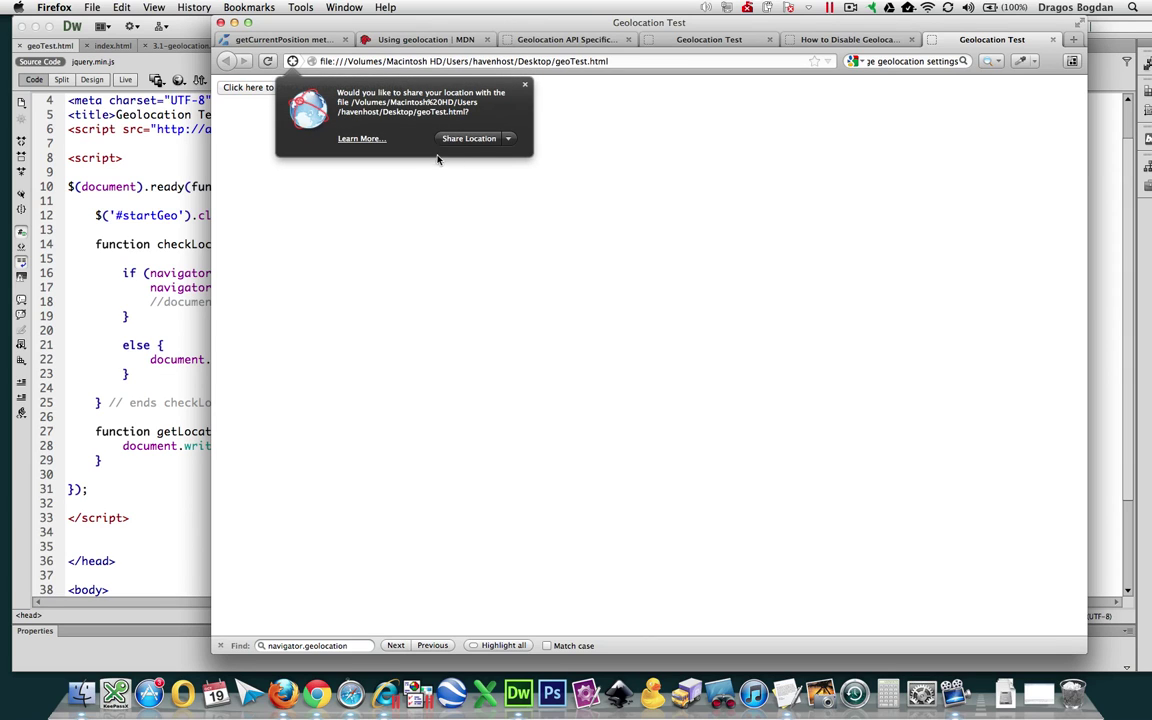
click(468, 138)
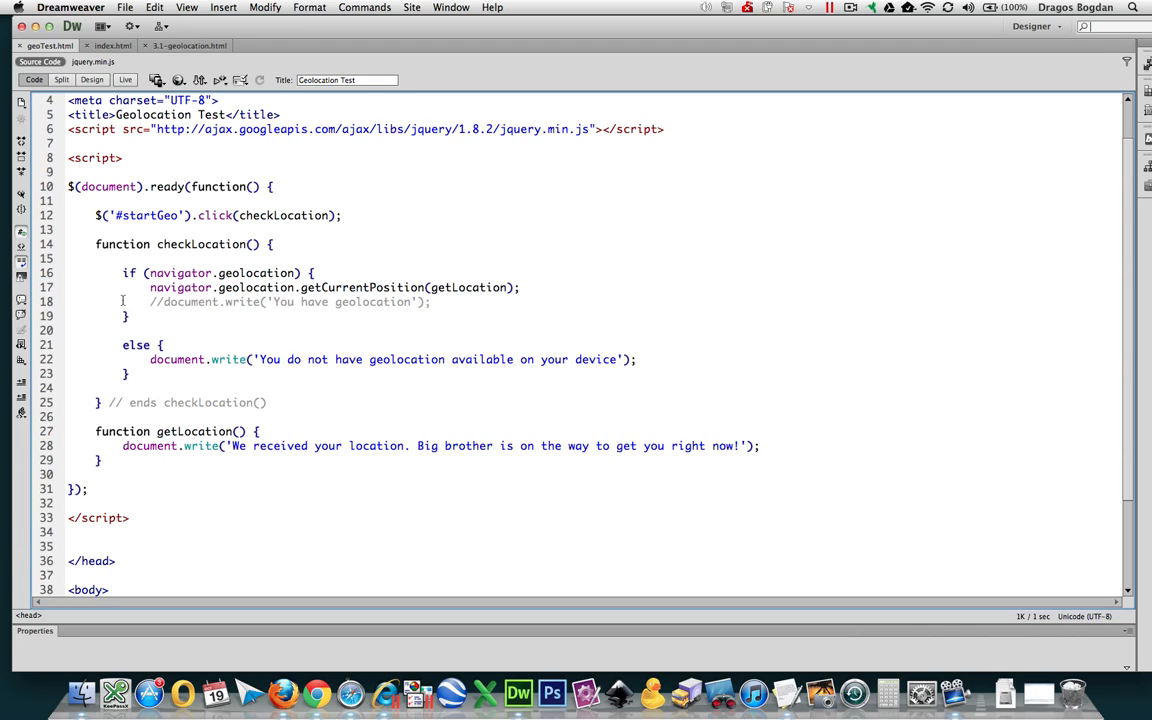
Step: Rewrite the call as getCurrentPosition(getLocation, locationFail) with a failure callback
drag(122, 272, 136, 388)
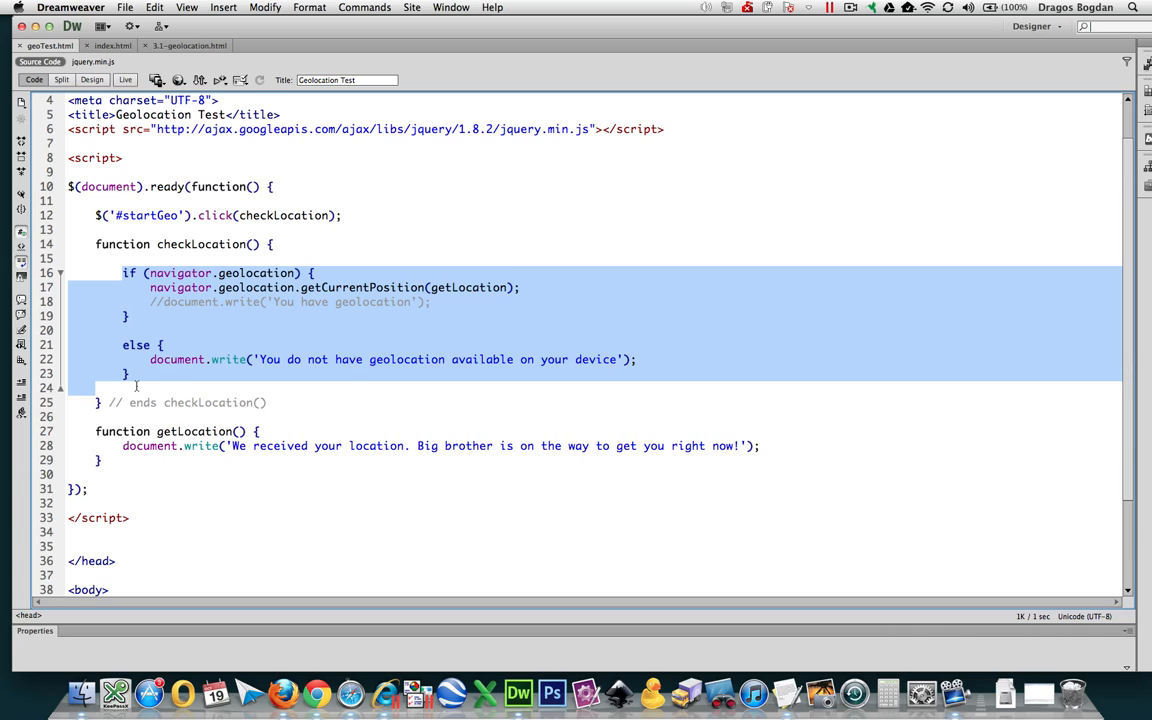
click(128, 316)
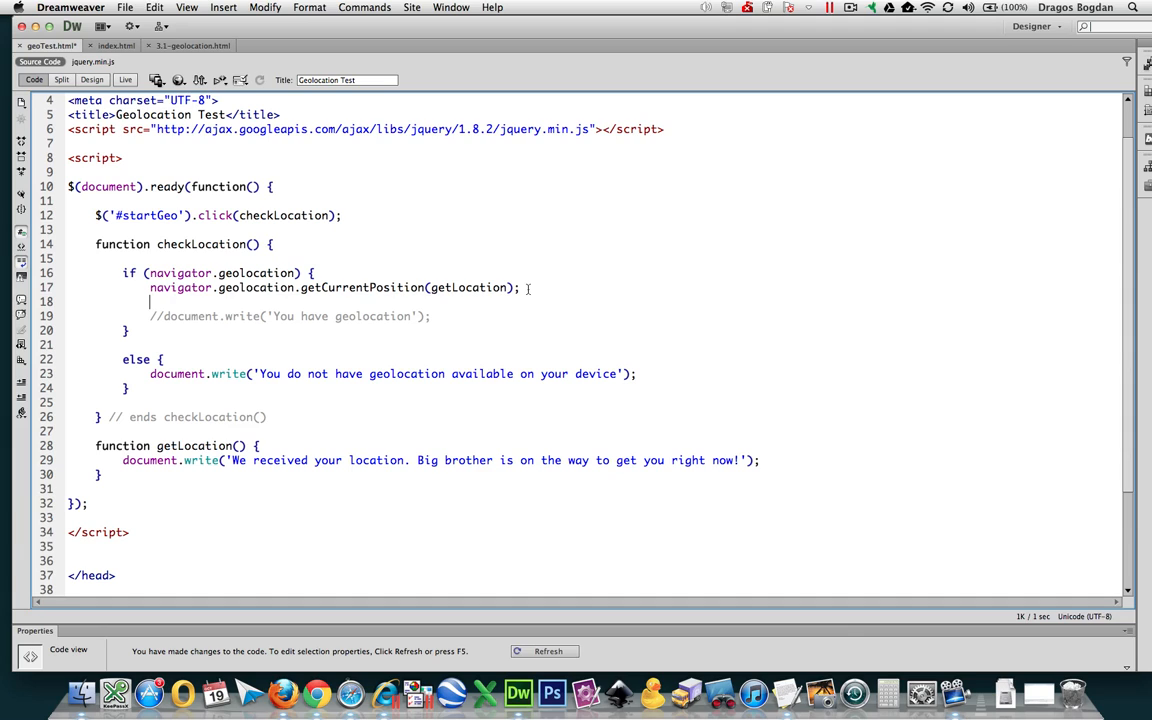
text(navigator.geolocation.getCurrentPosition)
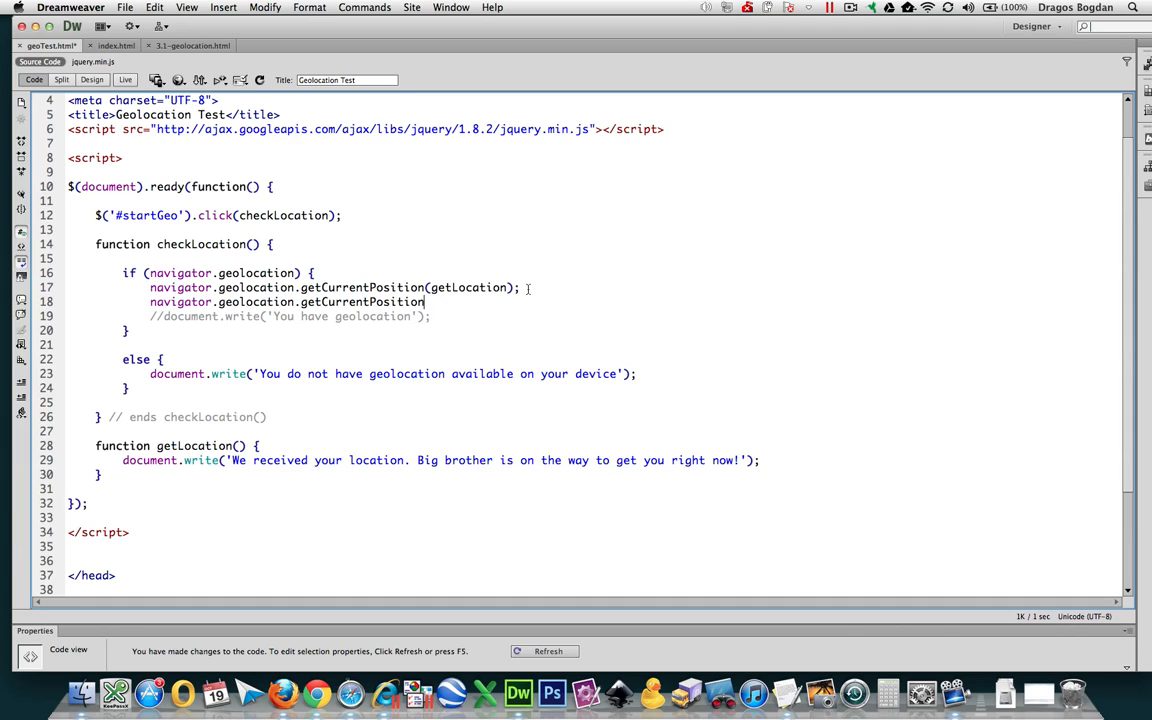
text(()
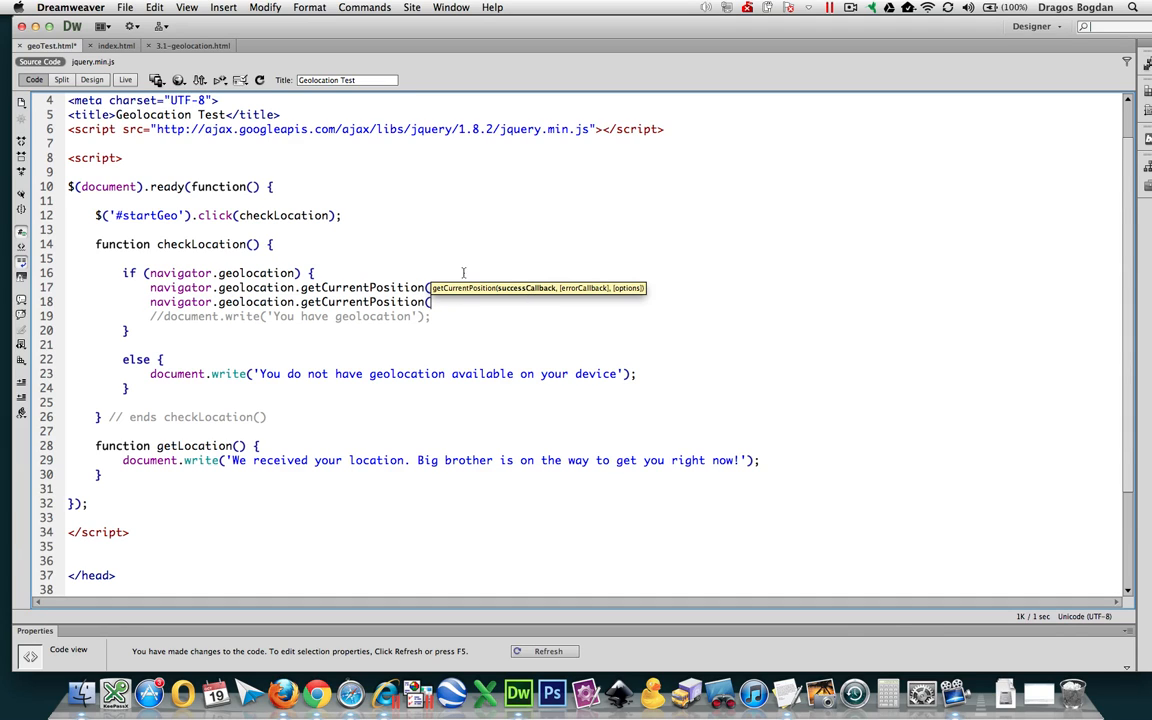
mouse_move(532, 290)
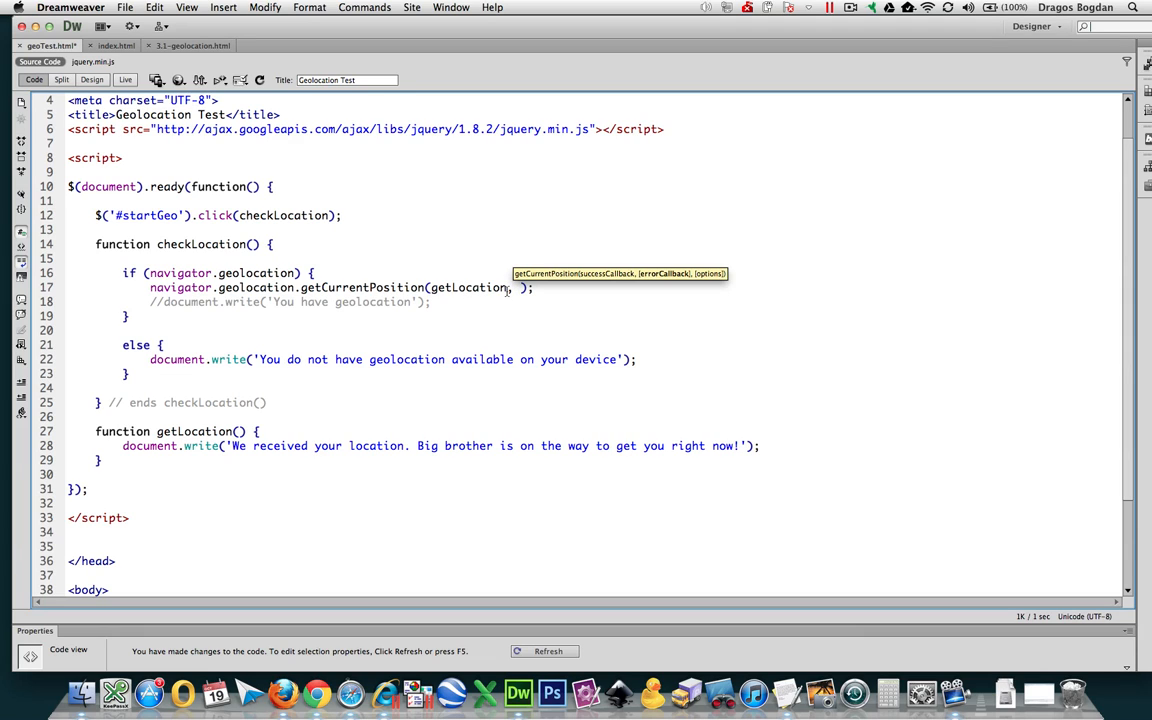
text(locationFail)
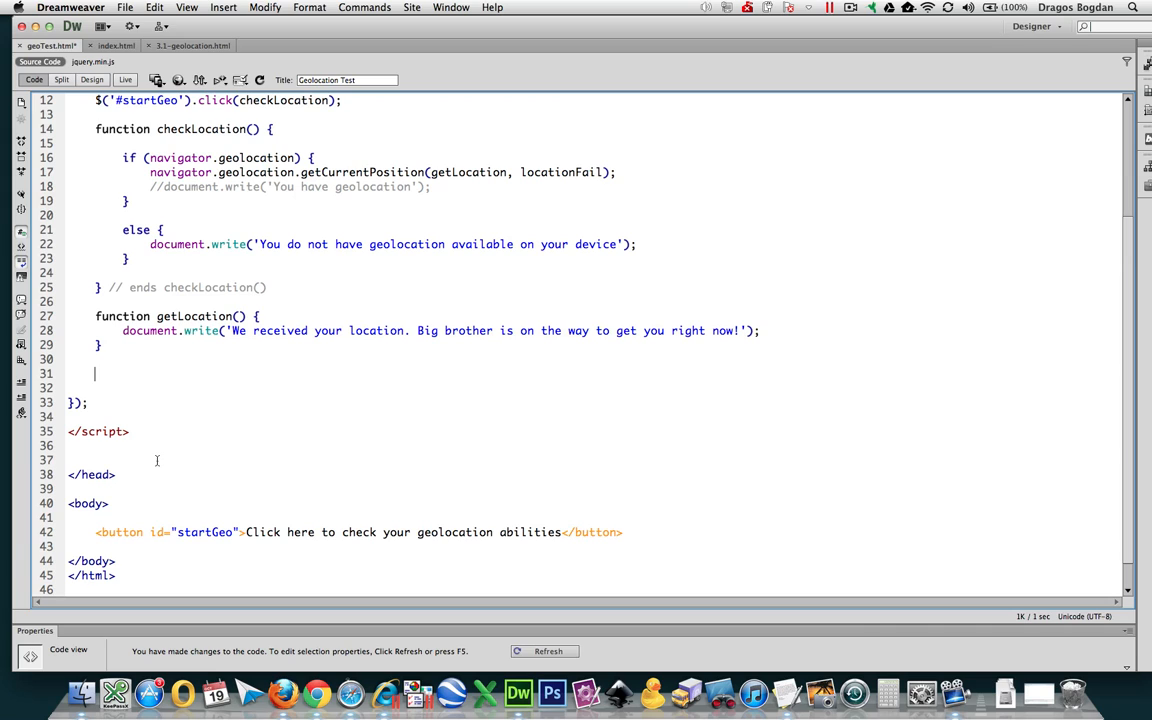
Step: Declare function locationFail and paste the received-location document.write line into it
text(function locationFail()
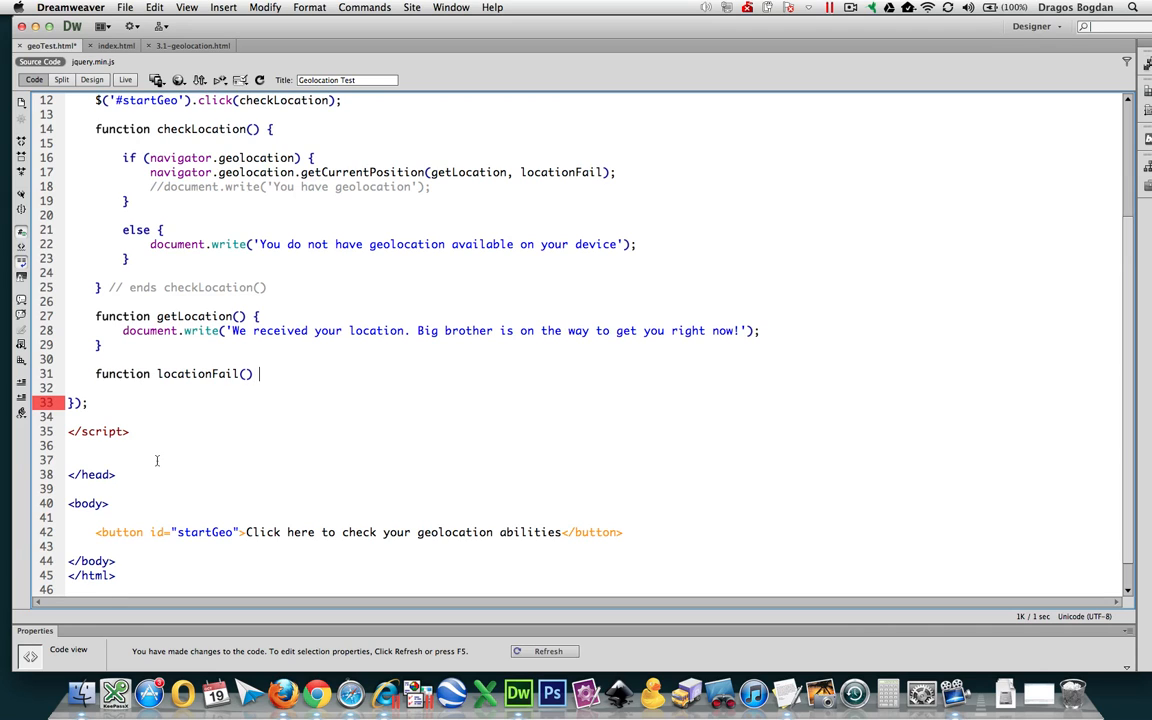
text({)
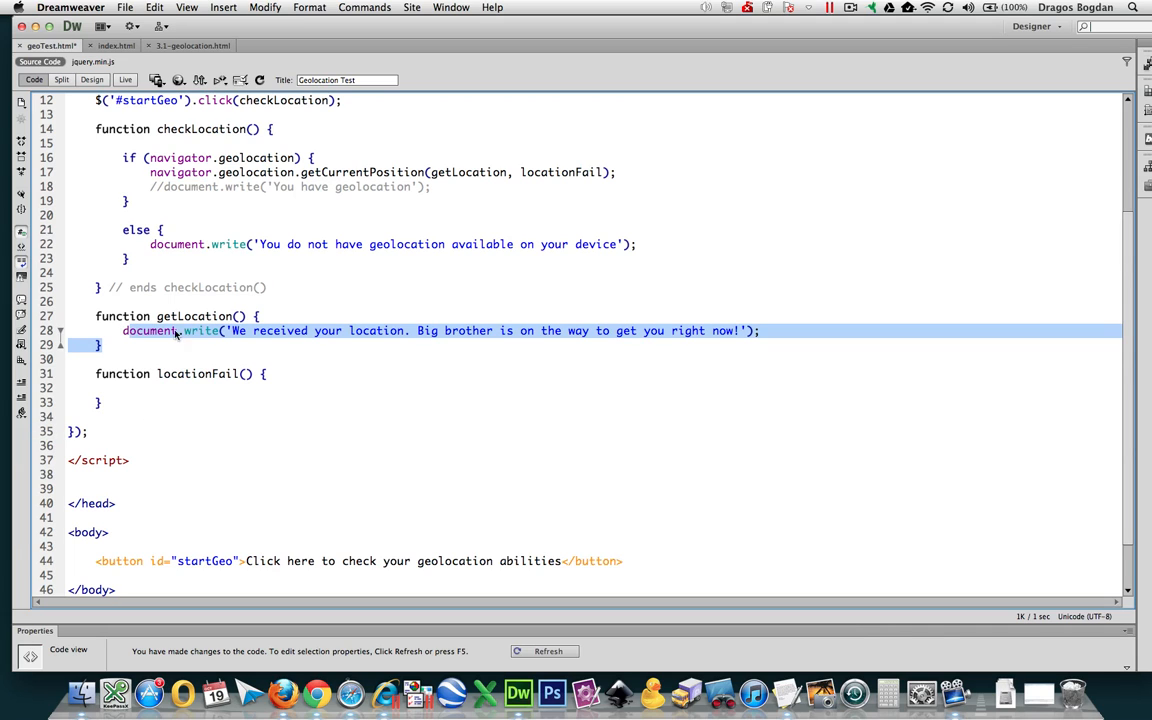
mouse_move(764, 348)
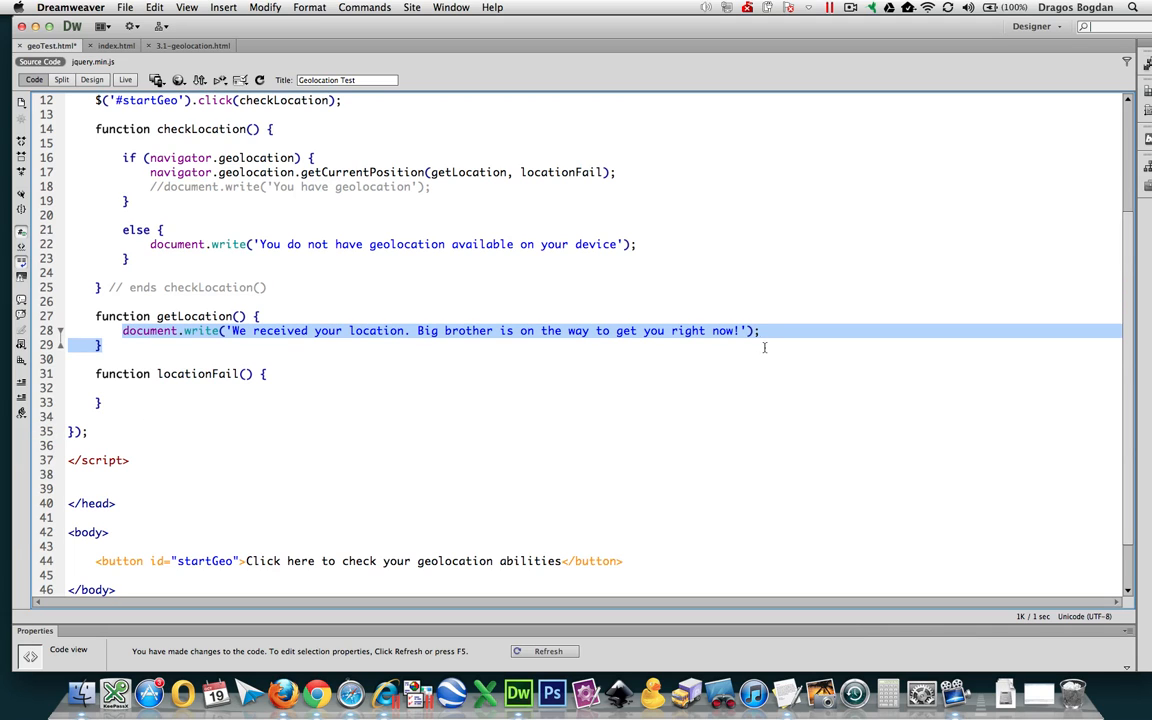
click(432, 404)
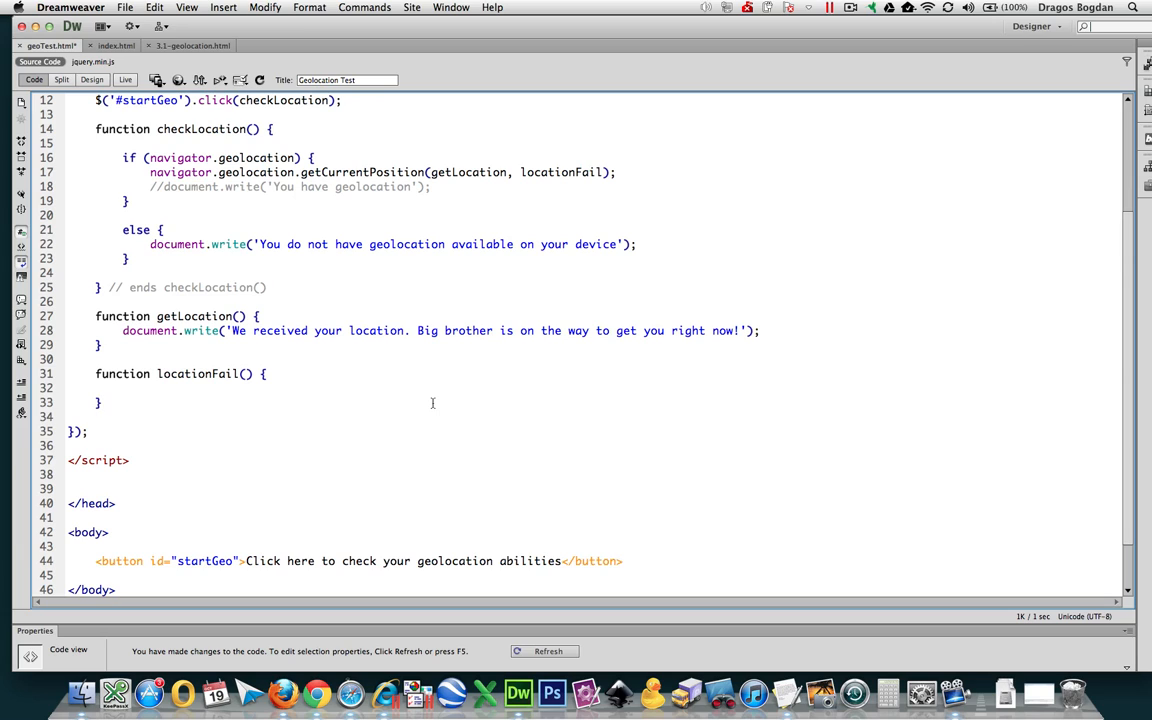
text(document.write('We received your location. Big brother is on the way to get you right now!');)
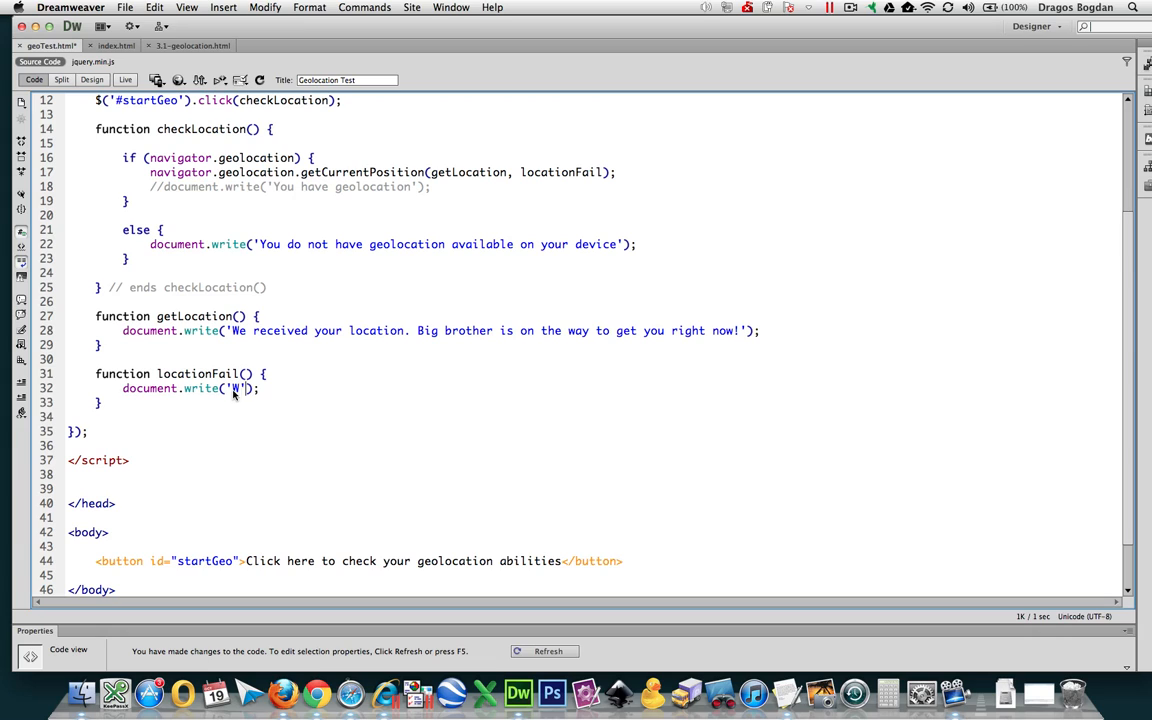
Step: Reword it to 'We did not get your location. Please check your settings. We need your location to send you a free iPhone 5.'
text(e did not get your location. Please check your)
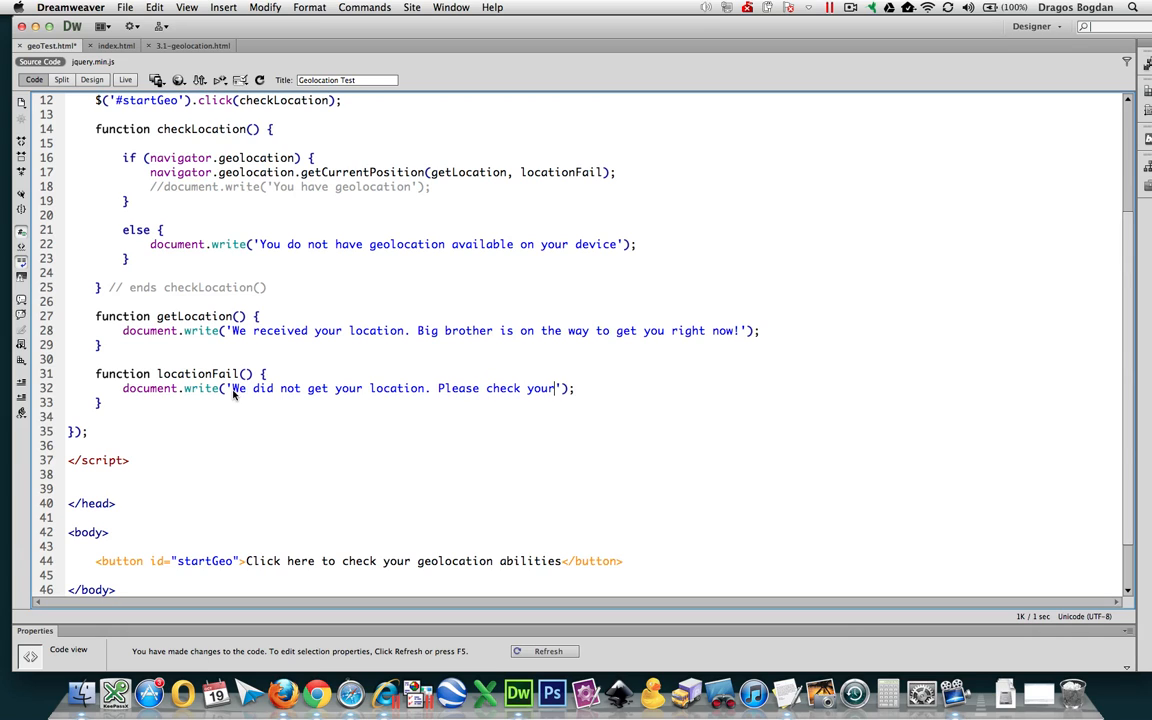
text(settings)
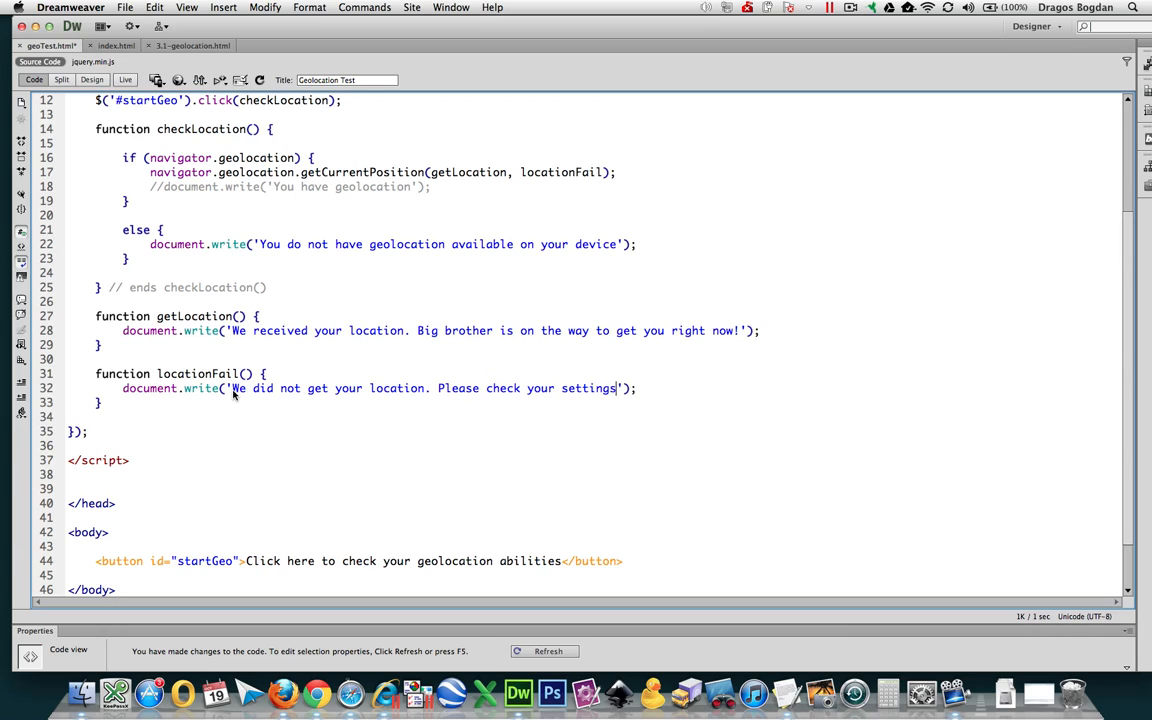
text(We need)
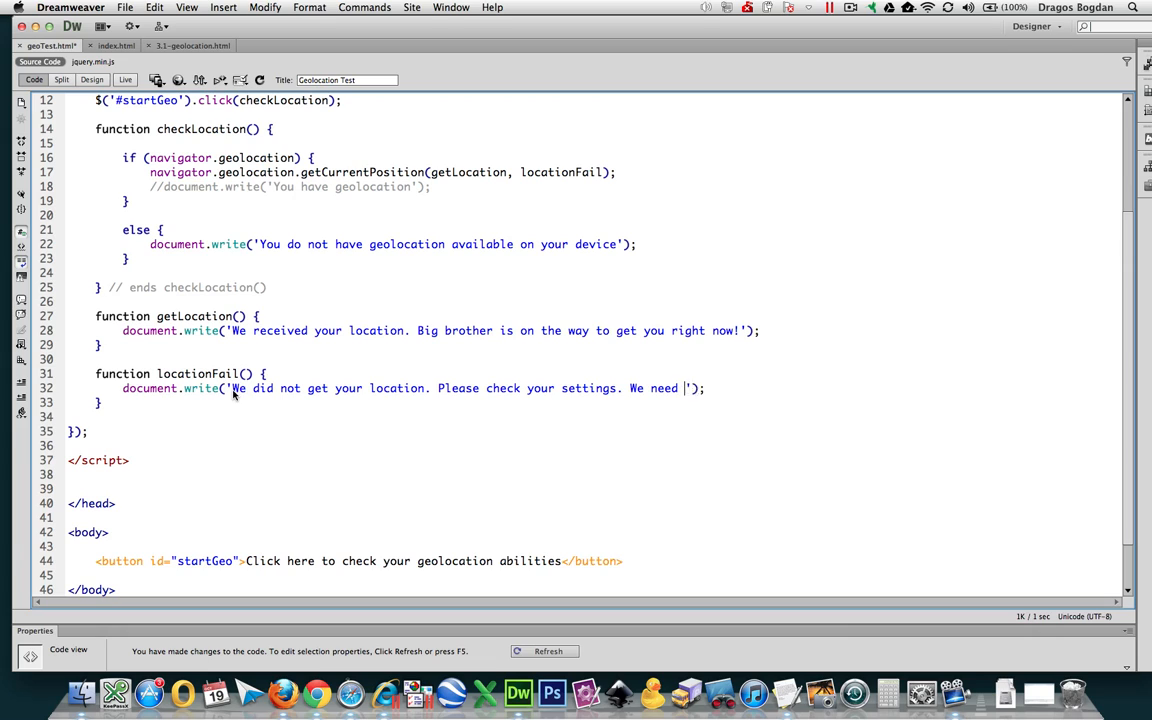
text(your lcod)
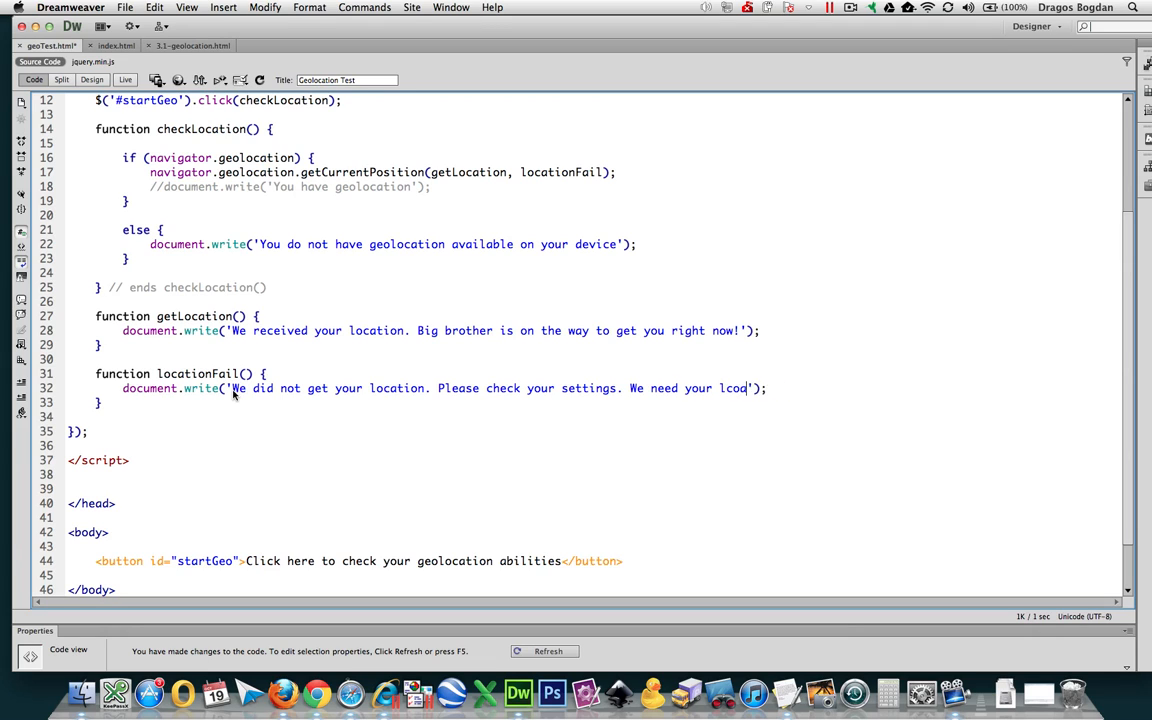
text(locati)
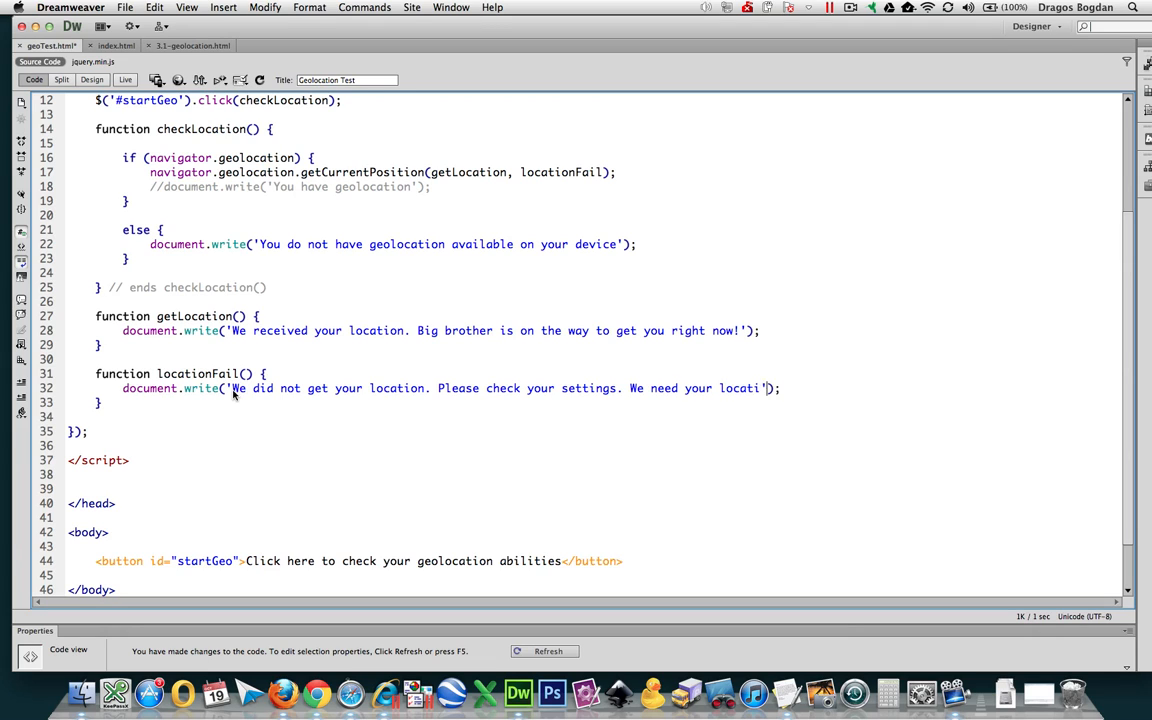
text(location to)
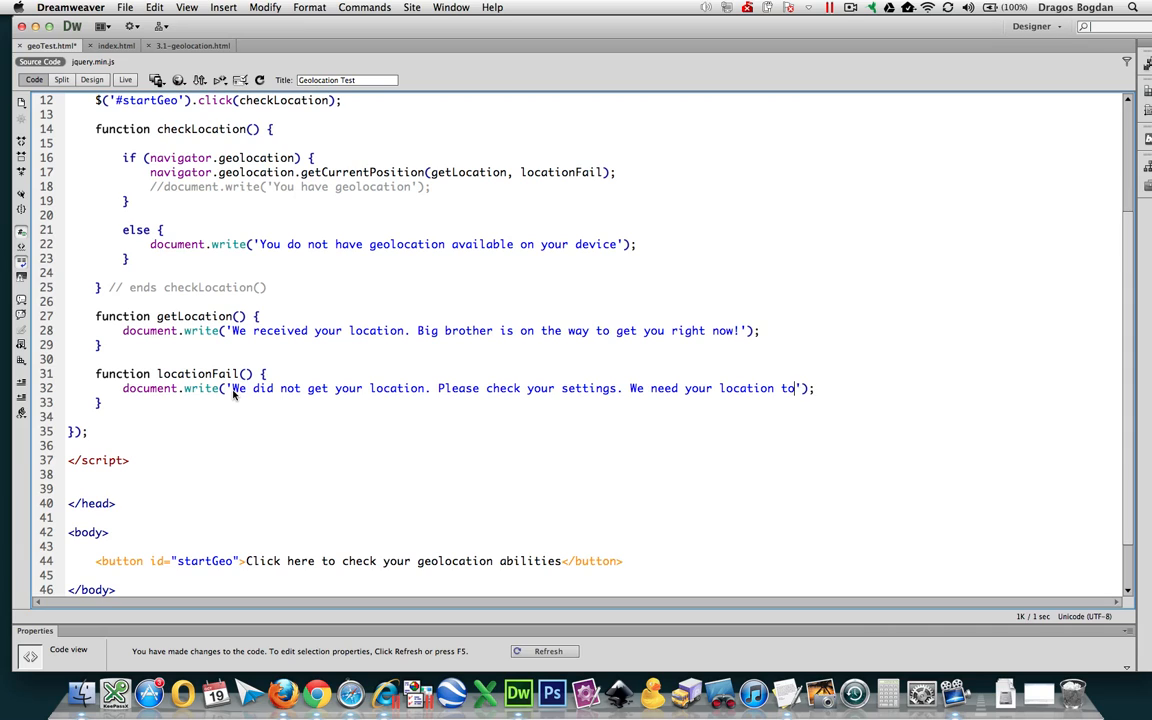
text(send you a free iPhone 5)
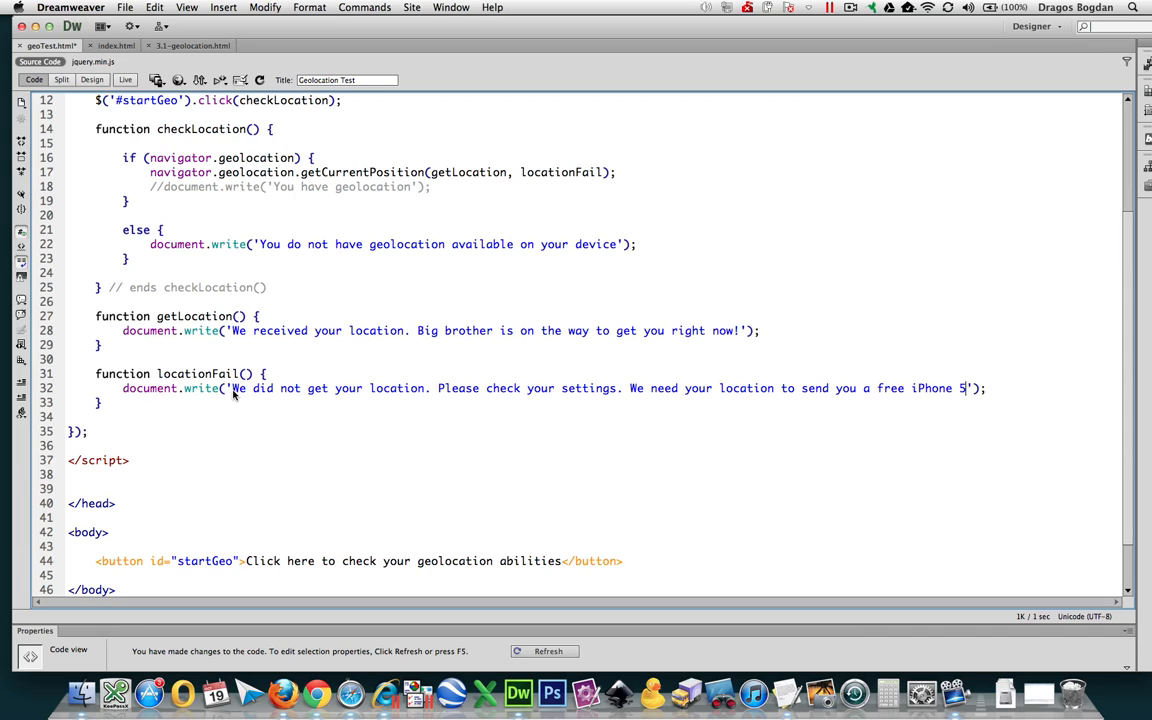
text(.)
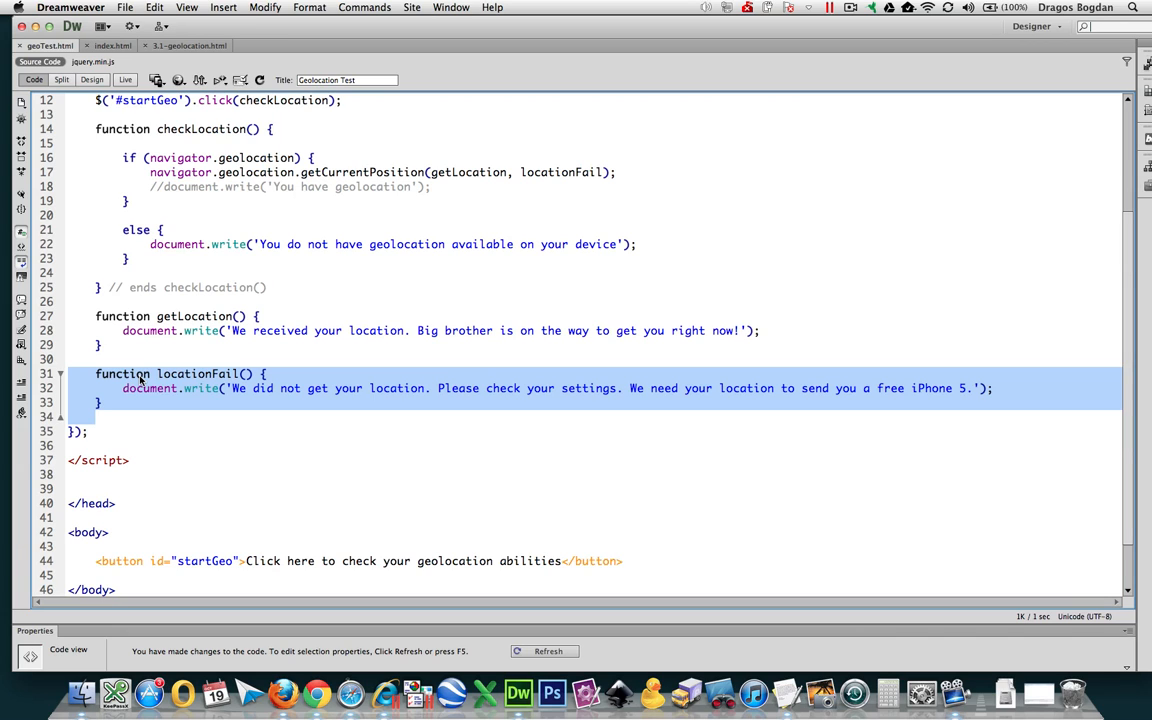
Step: Preview the geolocation test page in Google Chrome and open Chrome's options
click(180, 470)
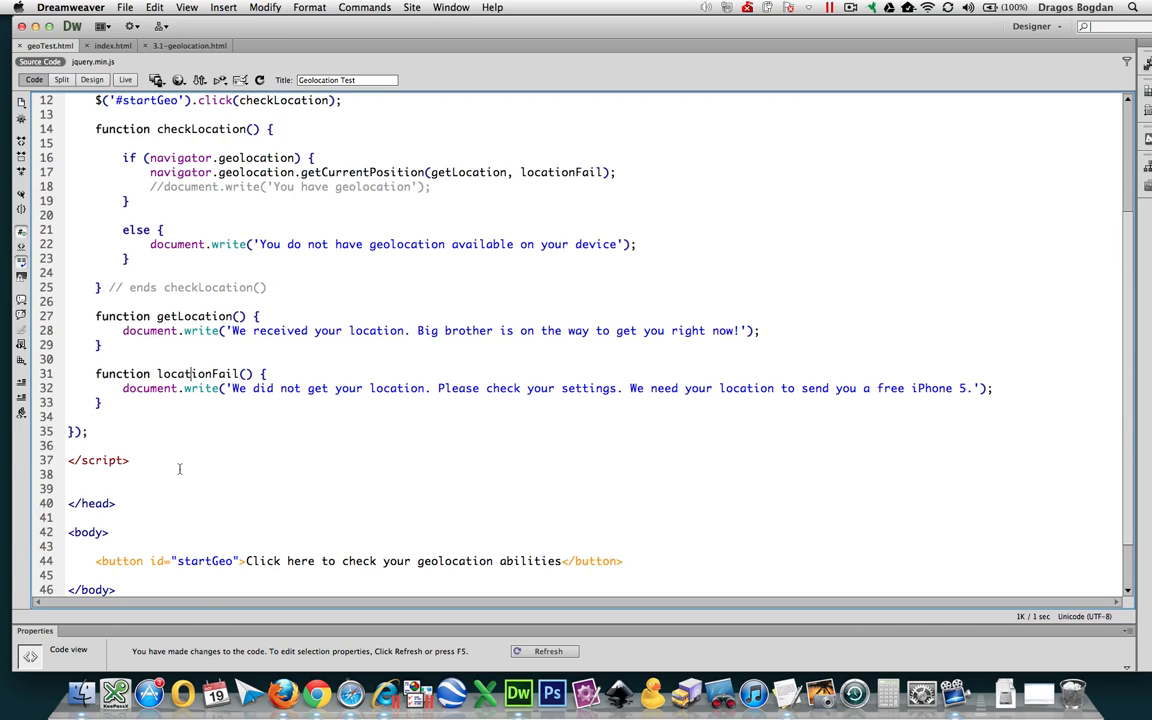
click(180, 82)
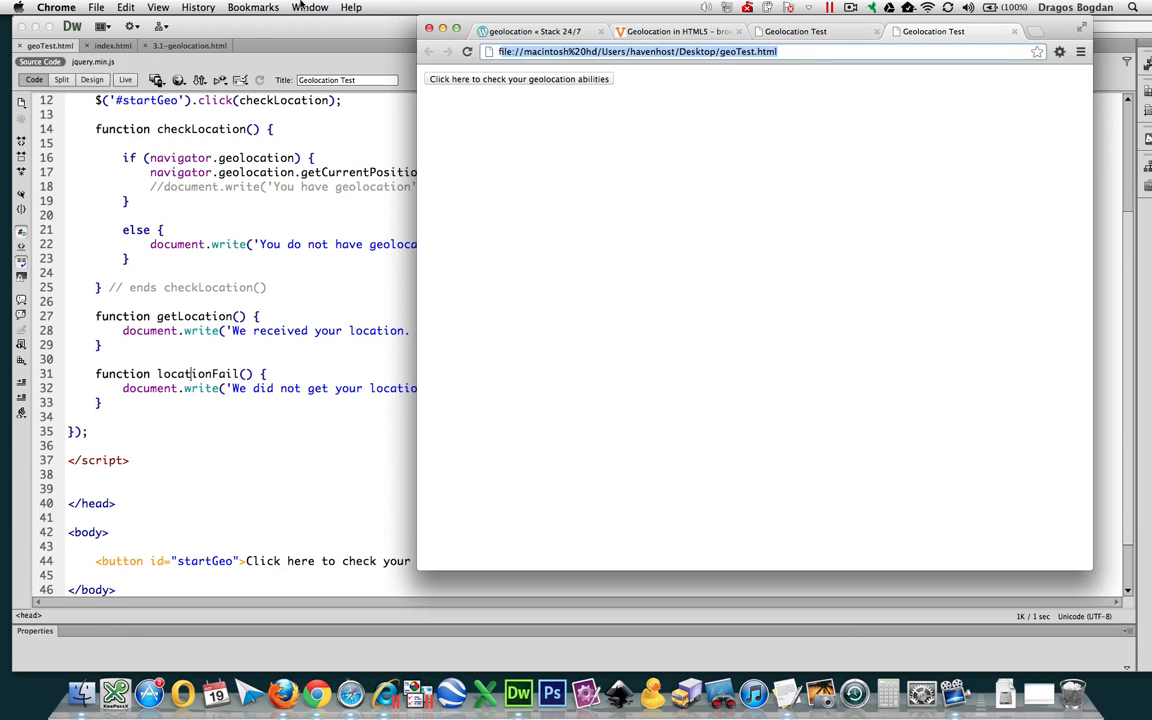
click(52, 12)
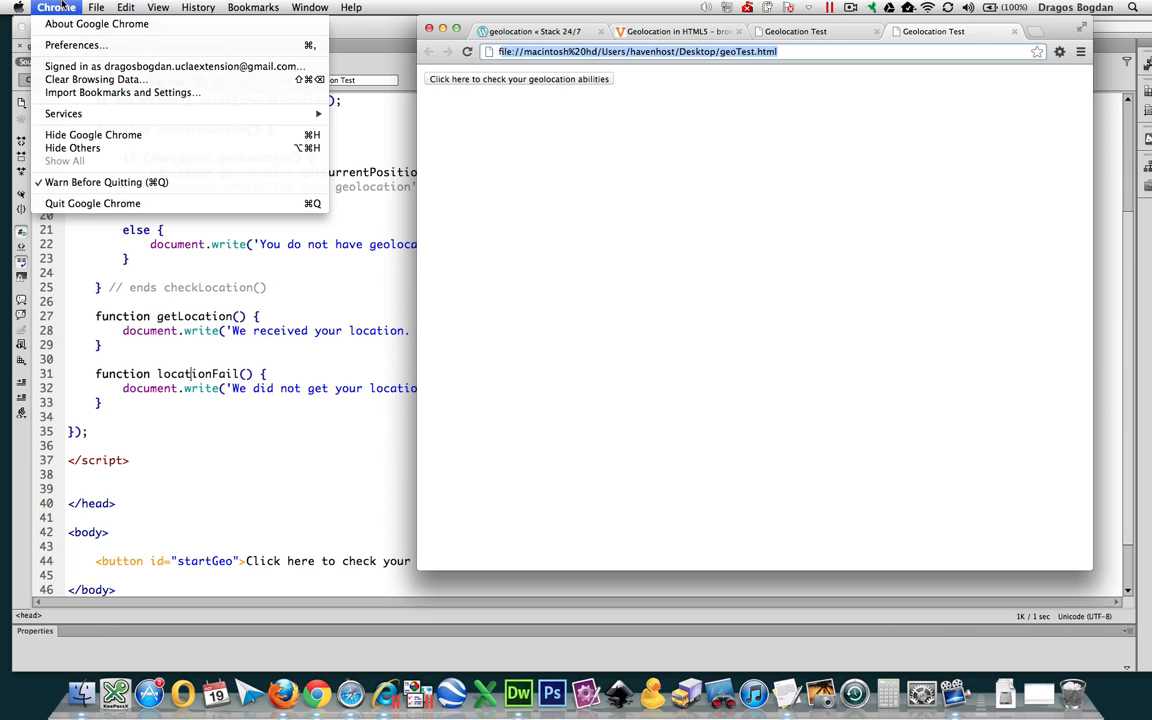
Step: Check About Chrome, inspect and dismiss the blocked-location notice, and return to Dreamweaver's preview list
click(104, 16)
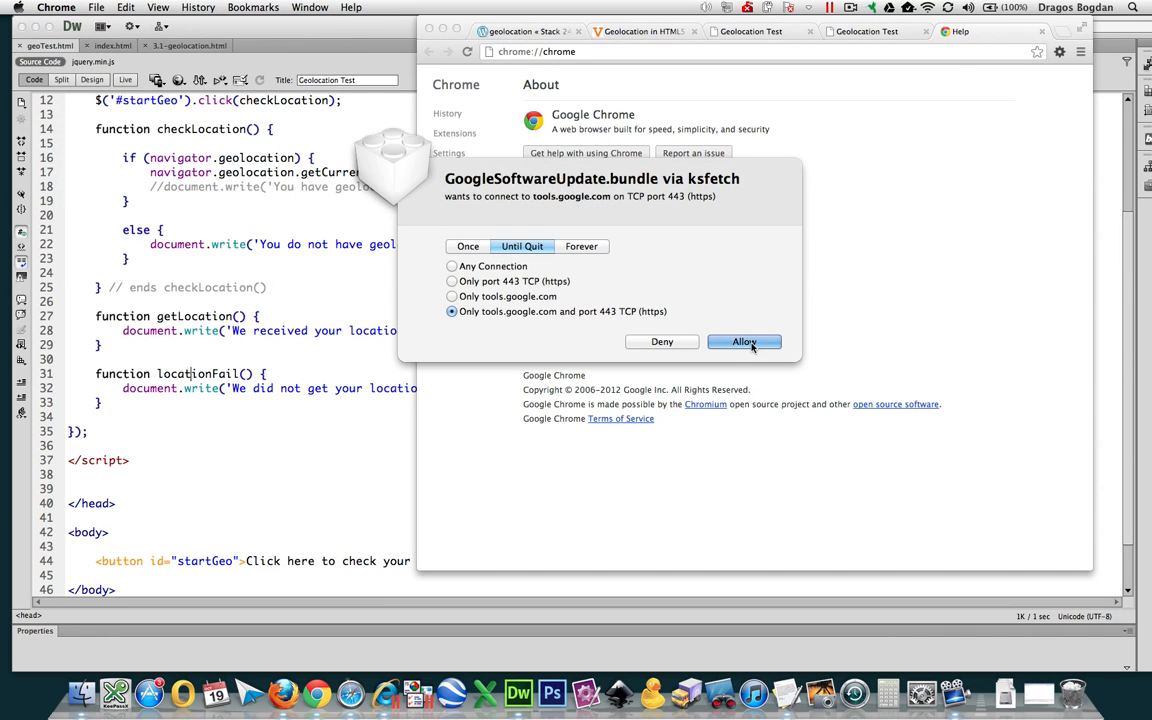
click(744, 342)
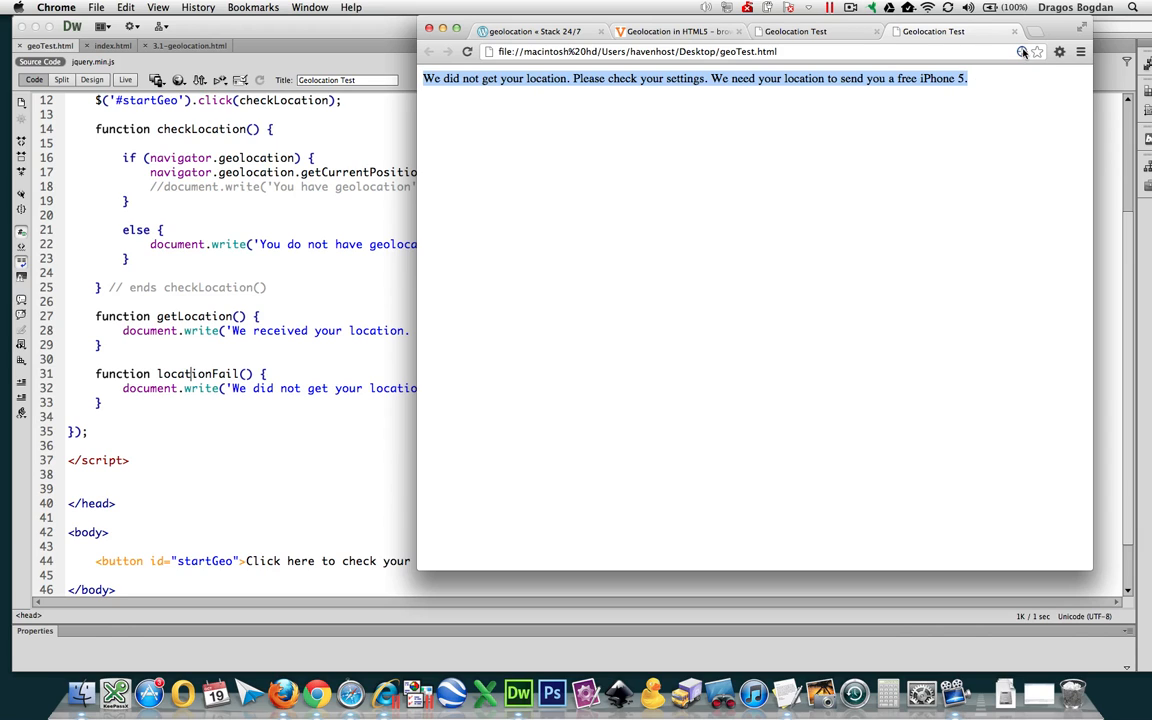
click(1020, 52)
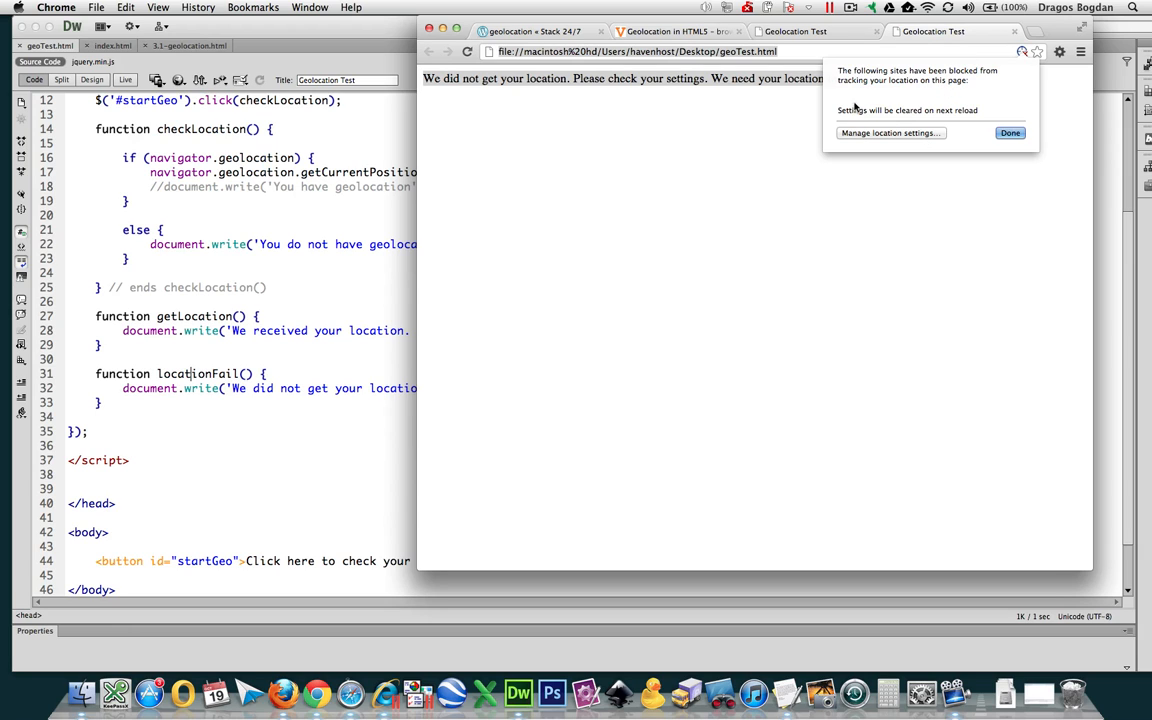
click(1040, 132)
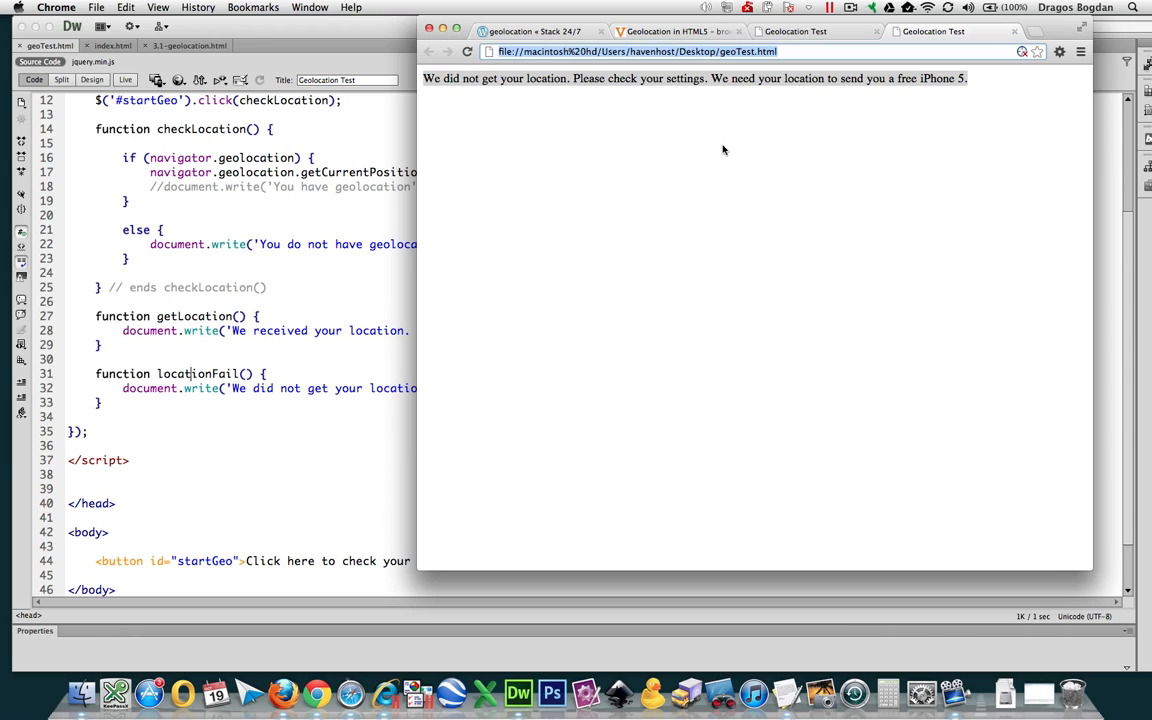
mouse_move(364, 152)
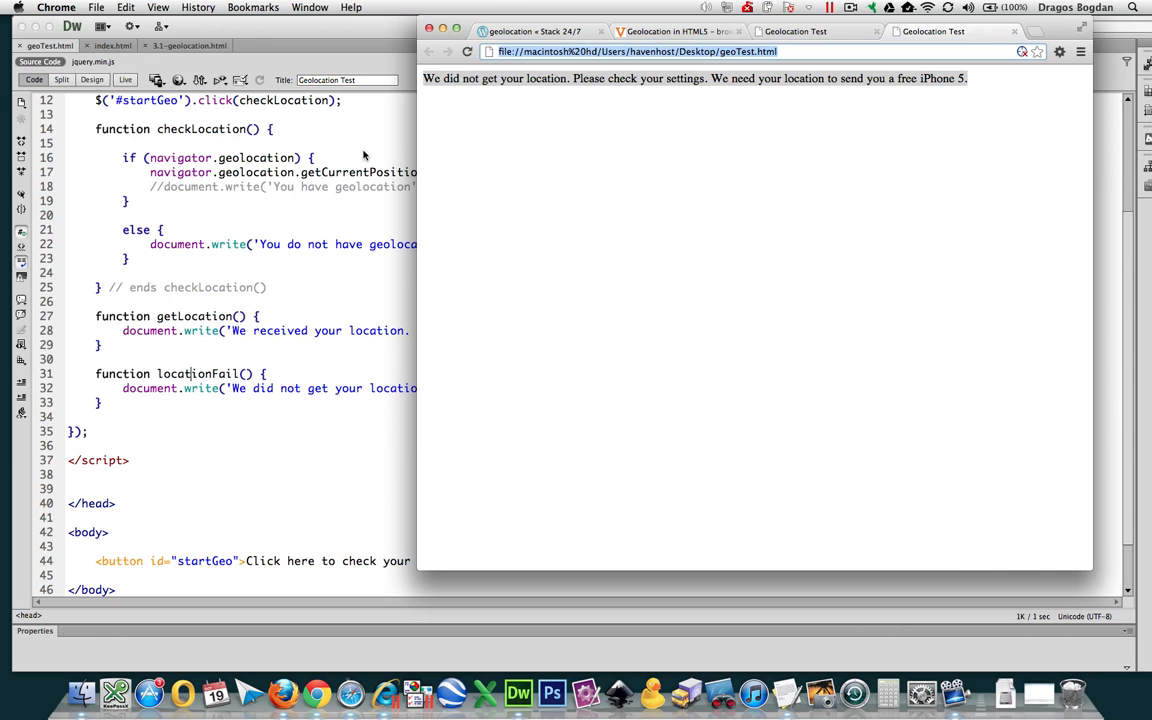
click(208, 80)
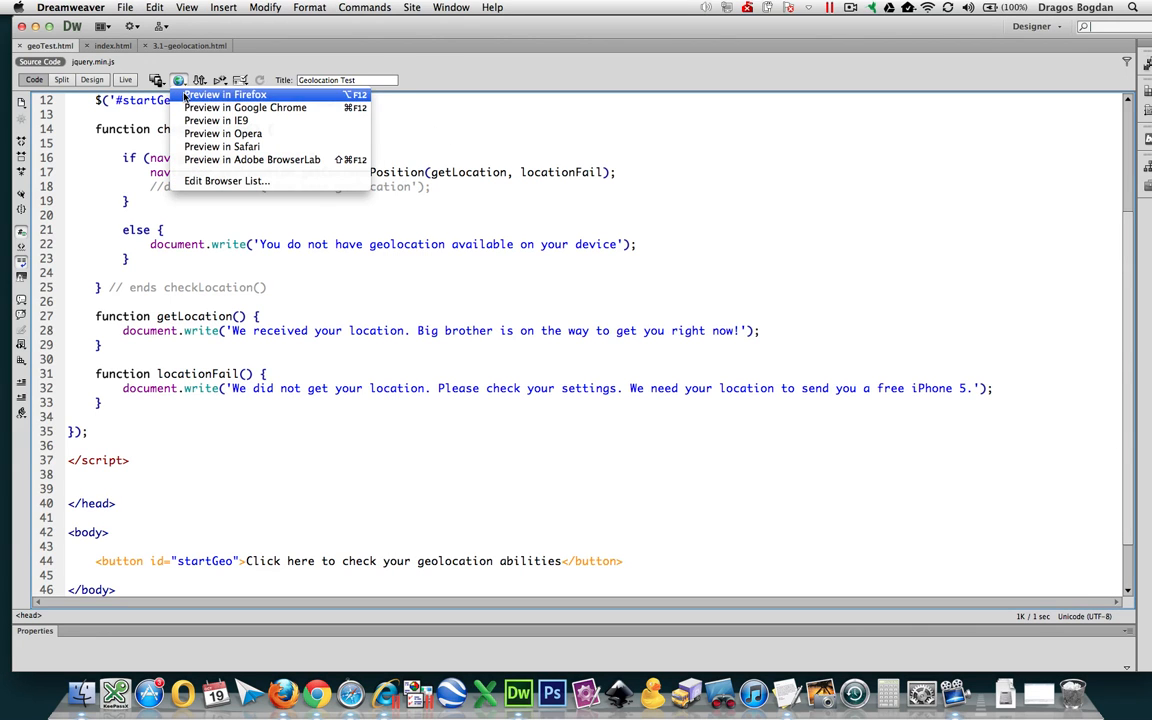
Step: Preview in Firefox, run the check and share the location so the received-location message shows
click(232, 94)
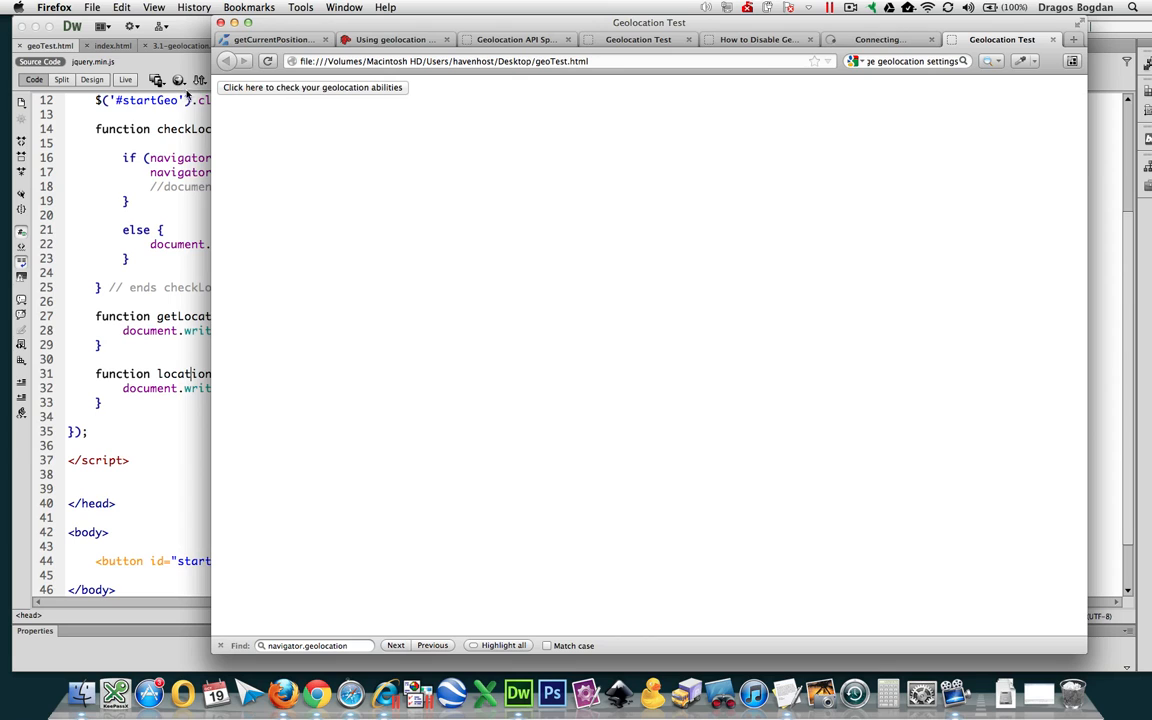
click(312, 88)
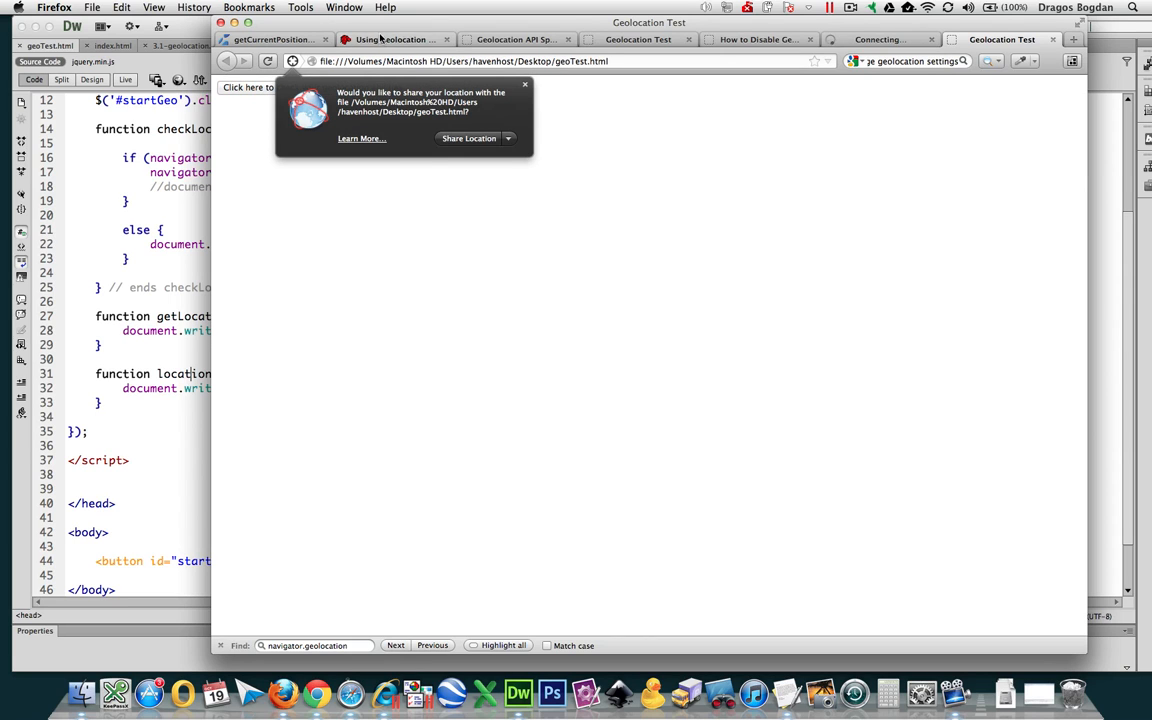
mouse_move(312, 118)
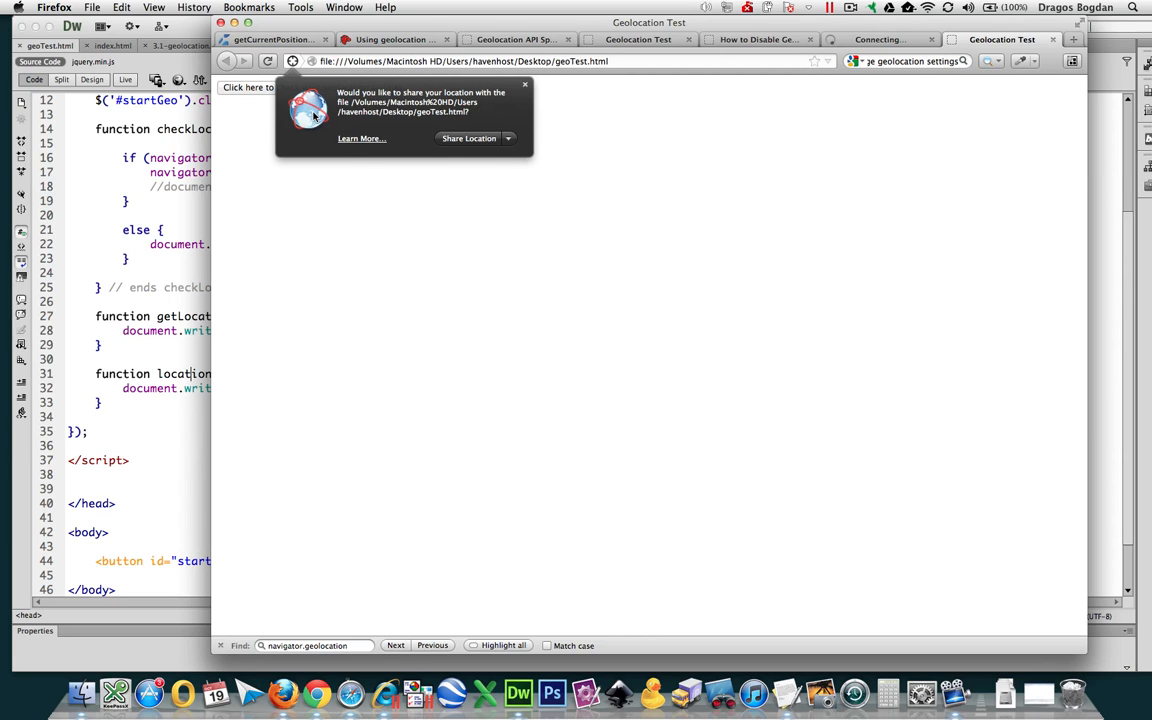
click(524, 84)
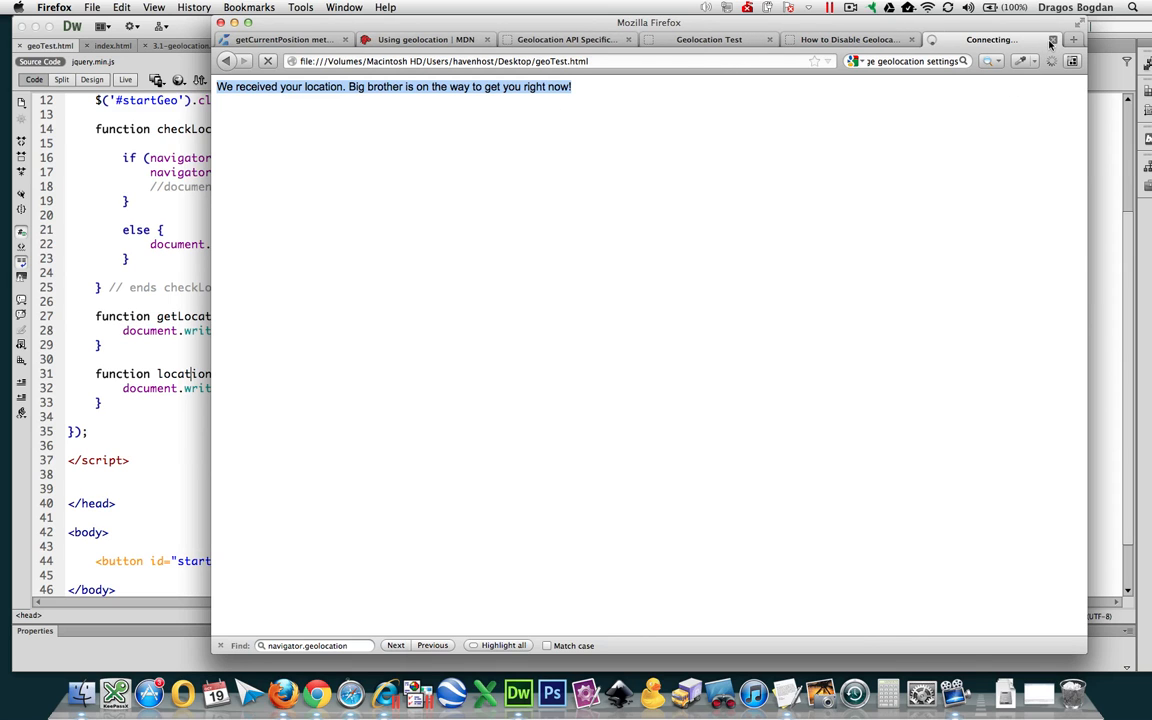
click(180, 80)
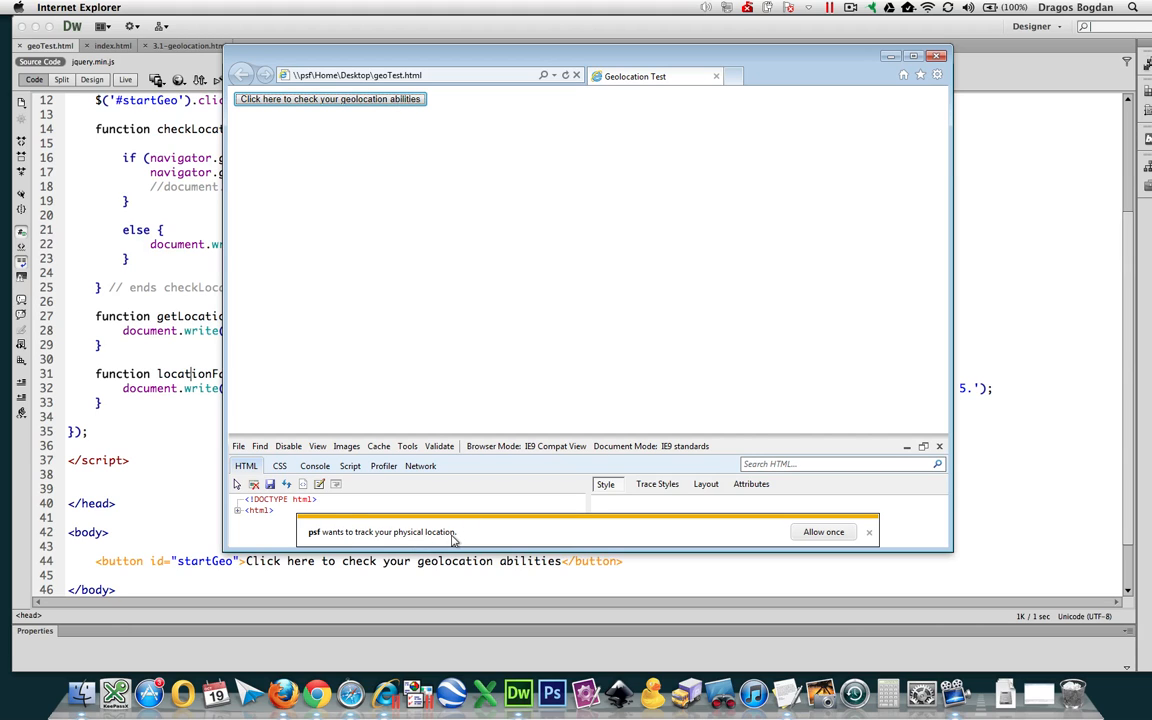
Step: Allow tracking once in Internet Explorer, then look at and close Internet Options
click(824, 532)
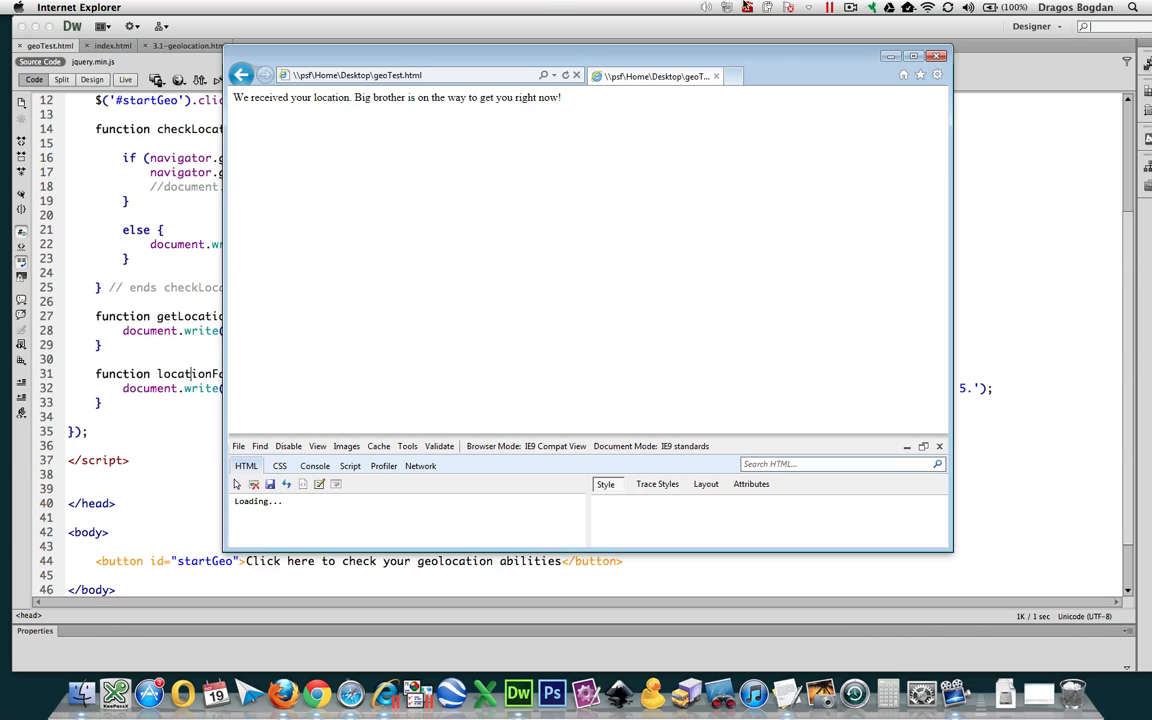
click(936, 76)
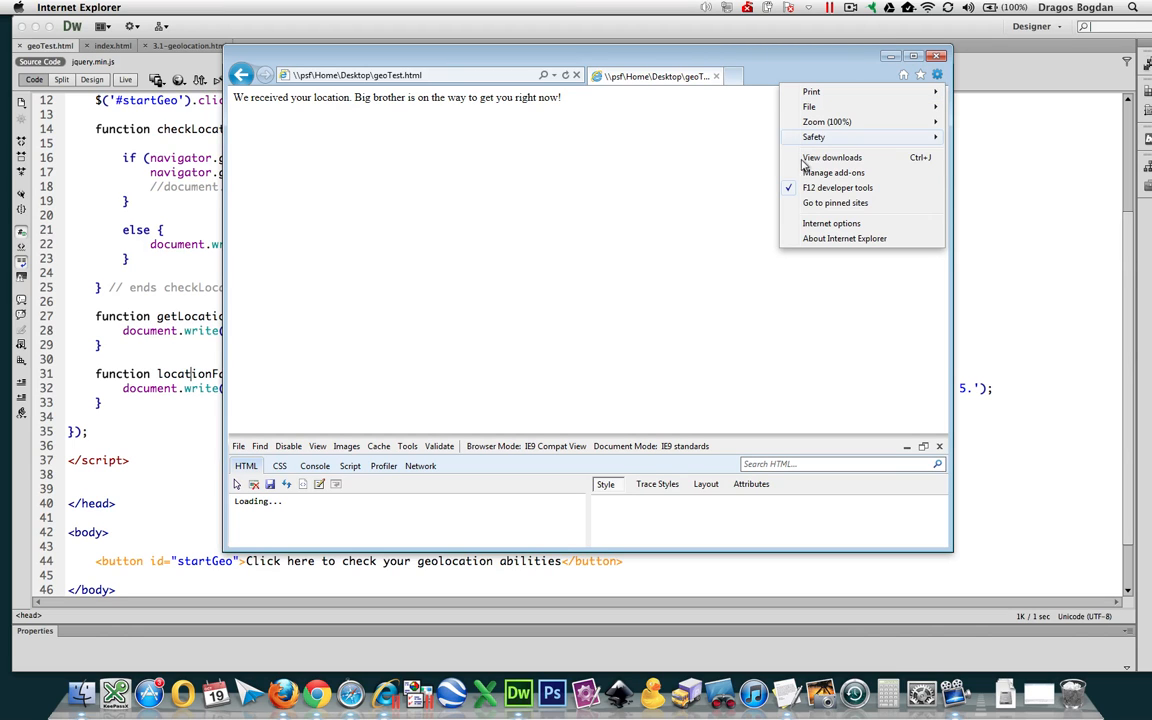
click(832, 224)
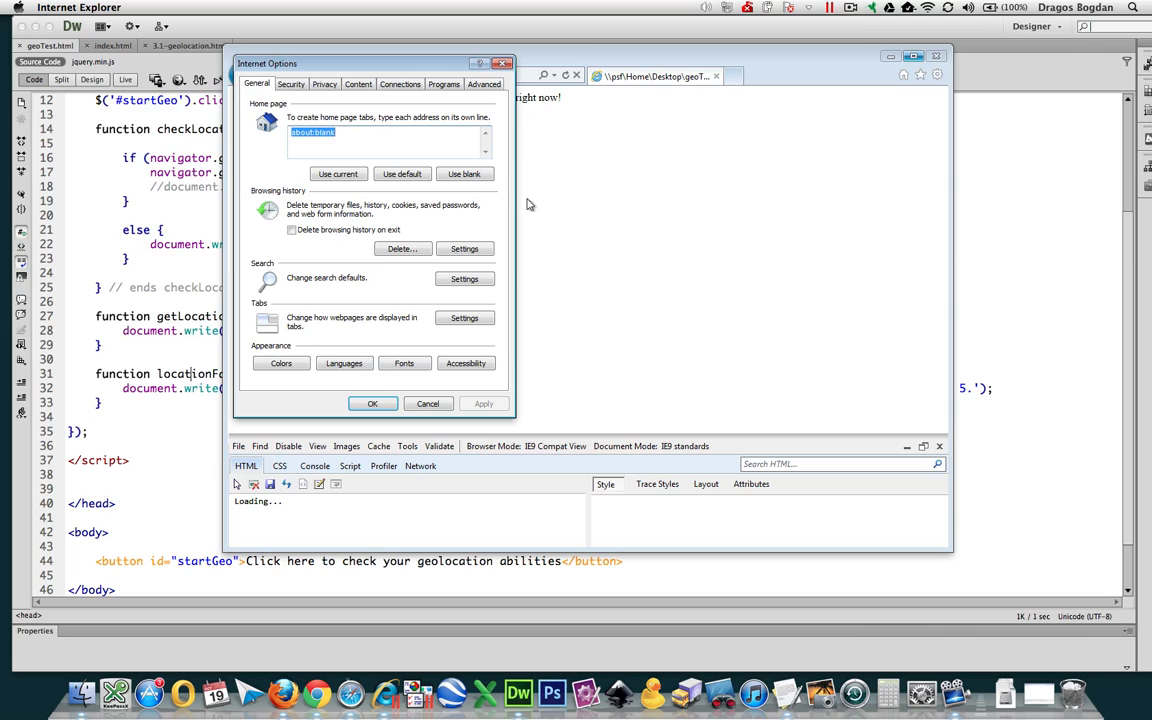
click(356, 84)
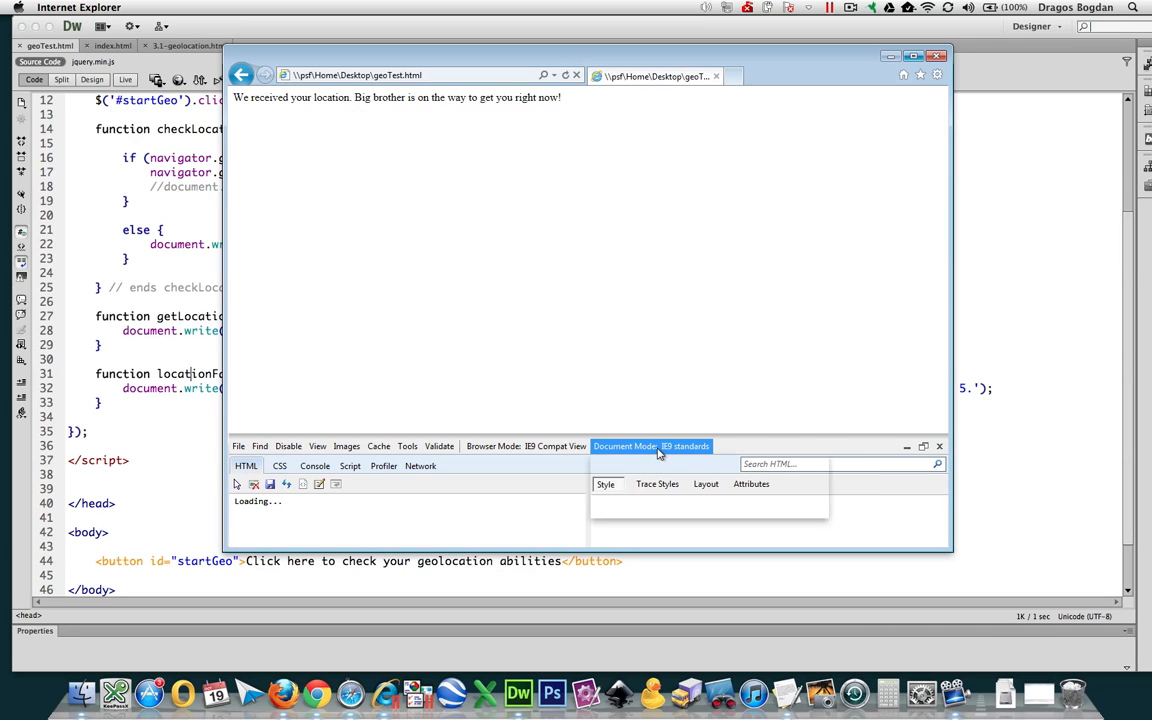
Step: Rerun the location check, select the failure message and return to the Tools menu
click(652, 446)
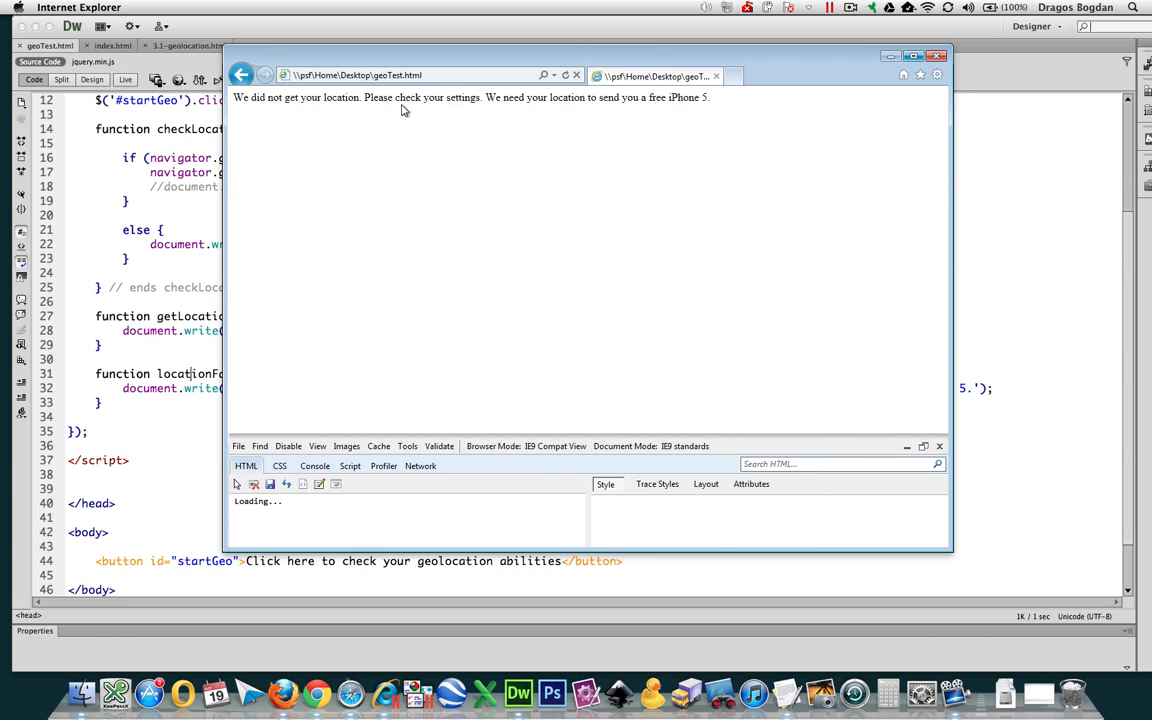
drag(232, 96, 392, 96)
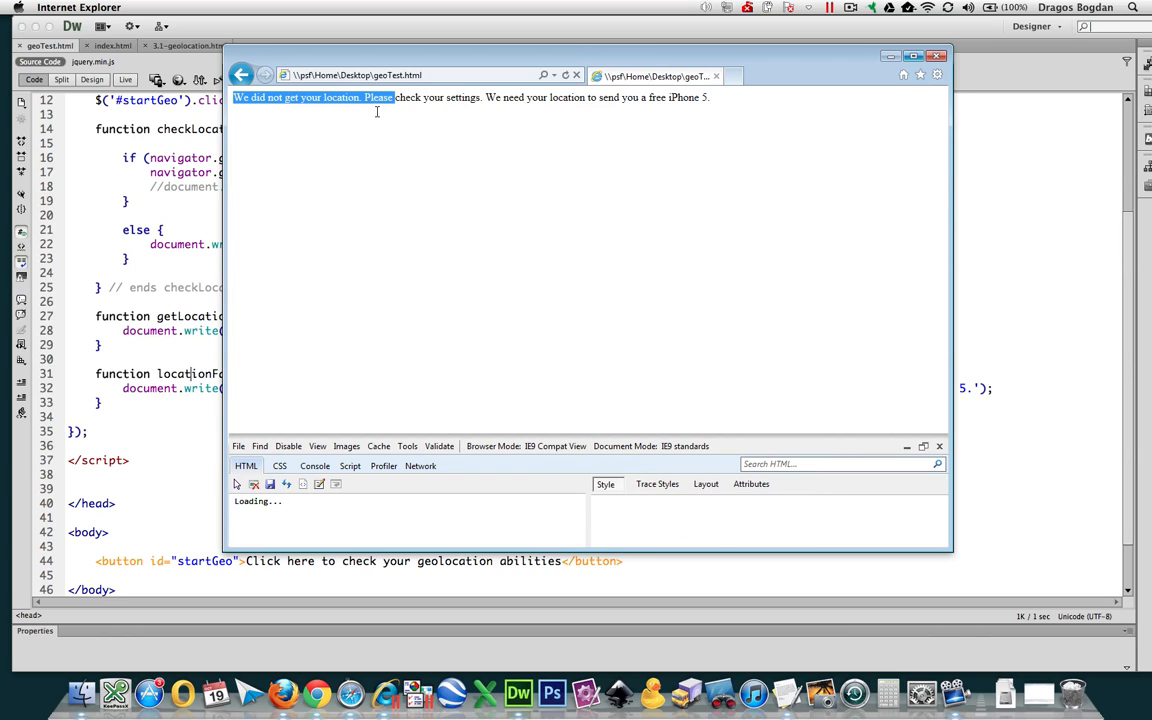
click(940, 76)
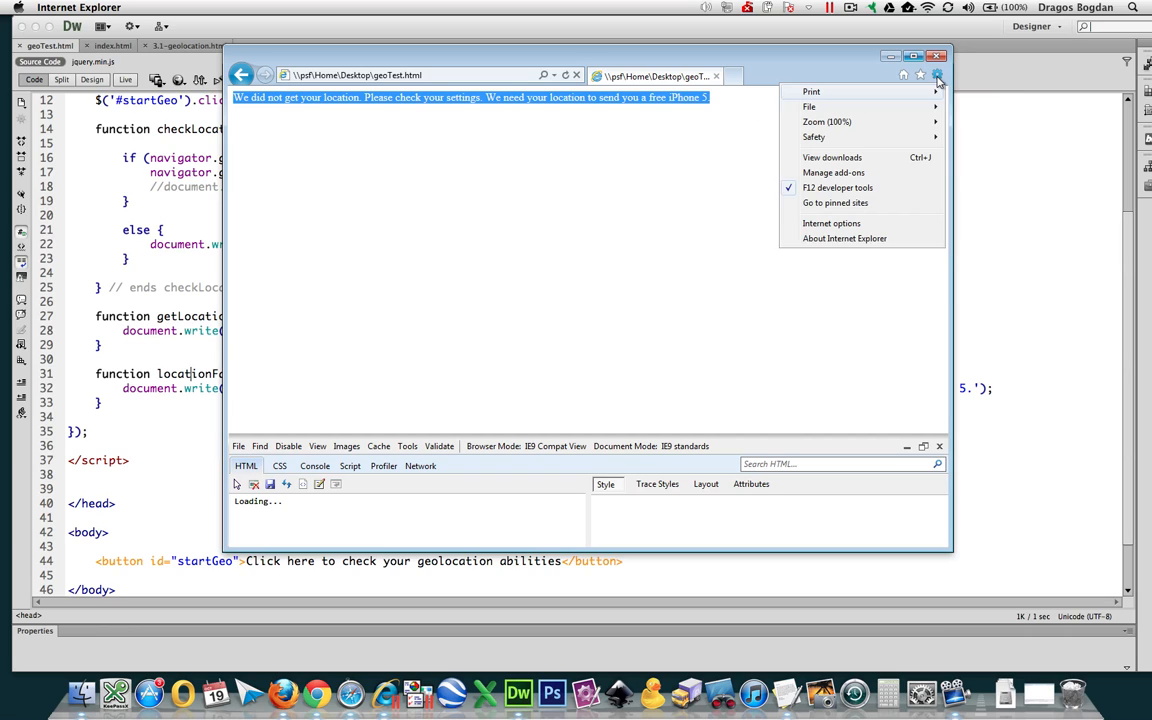
mouse_move(848, 188)
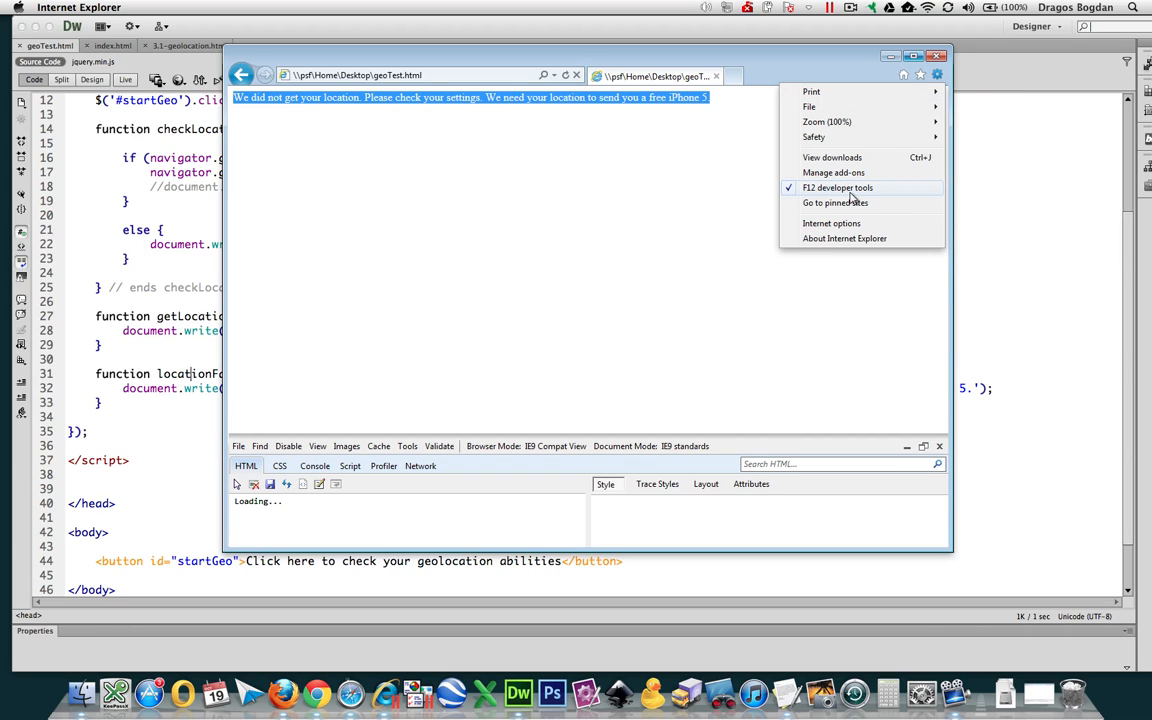
Step: In Internet Options Privacy, uncheck 'Never allow websites to request your physical location', confirm and close IE
click(832, 224)
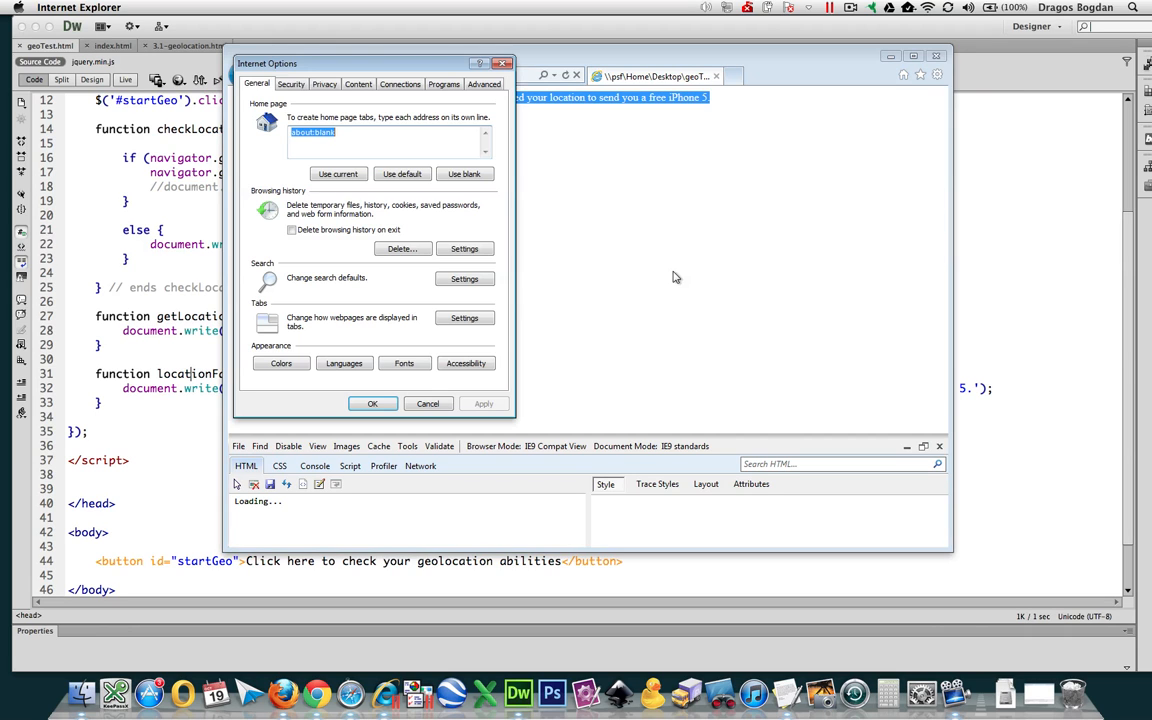
click(318, 84)
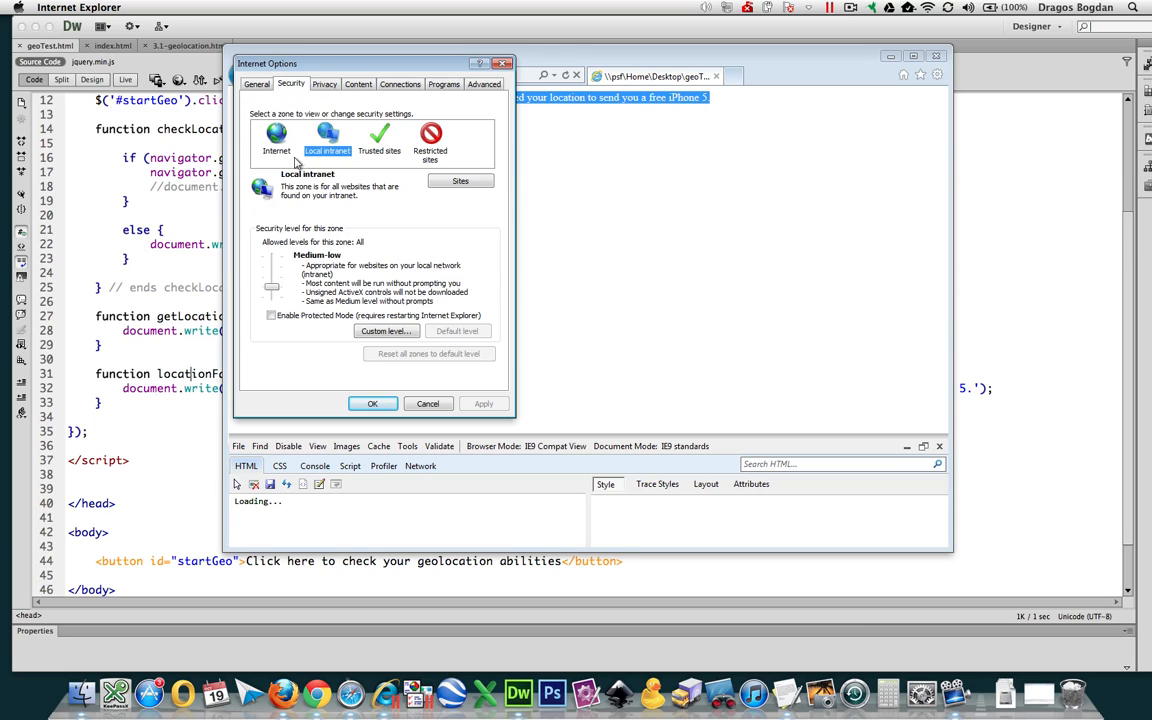
click(316, 84)
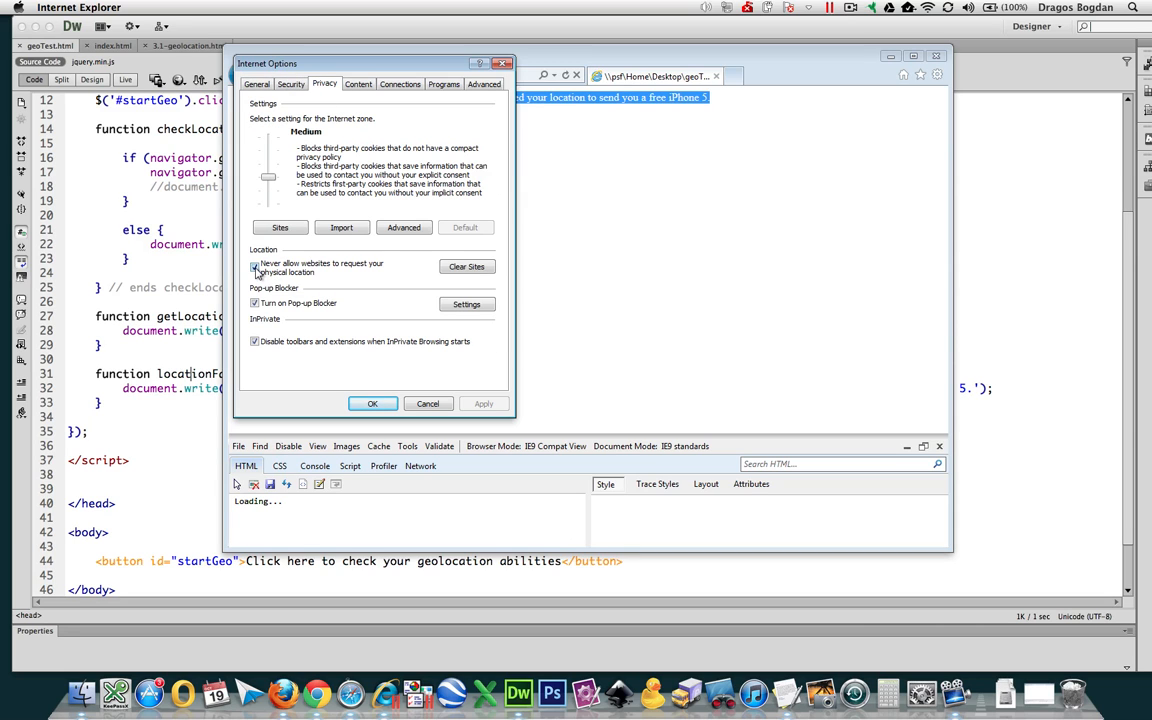
click(252, 264)
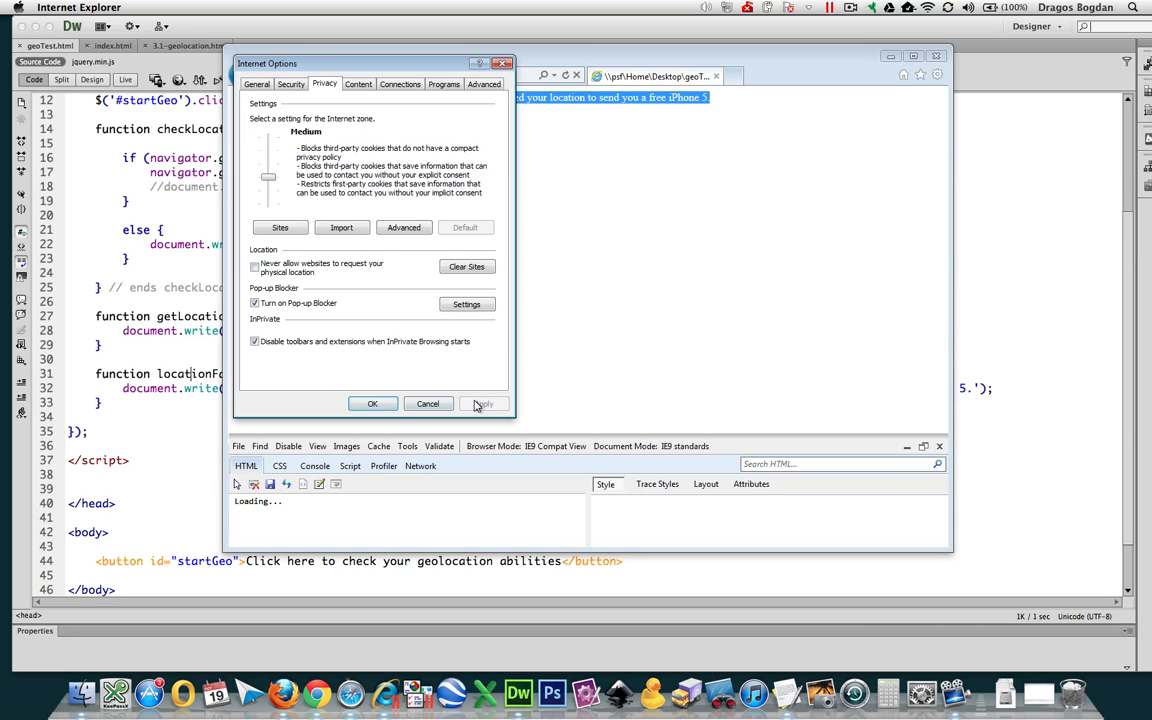
click(372, 404)
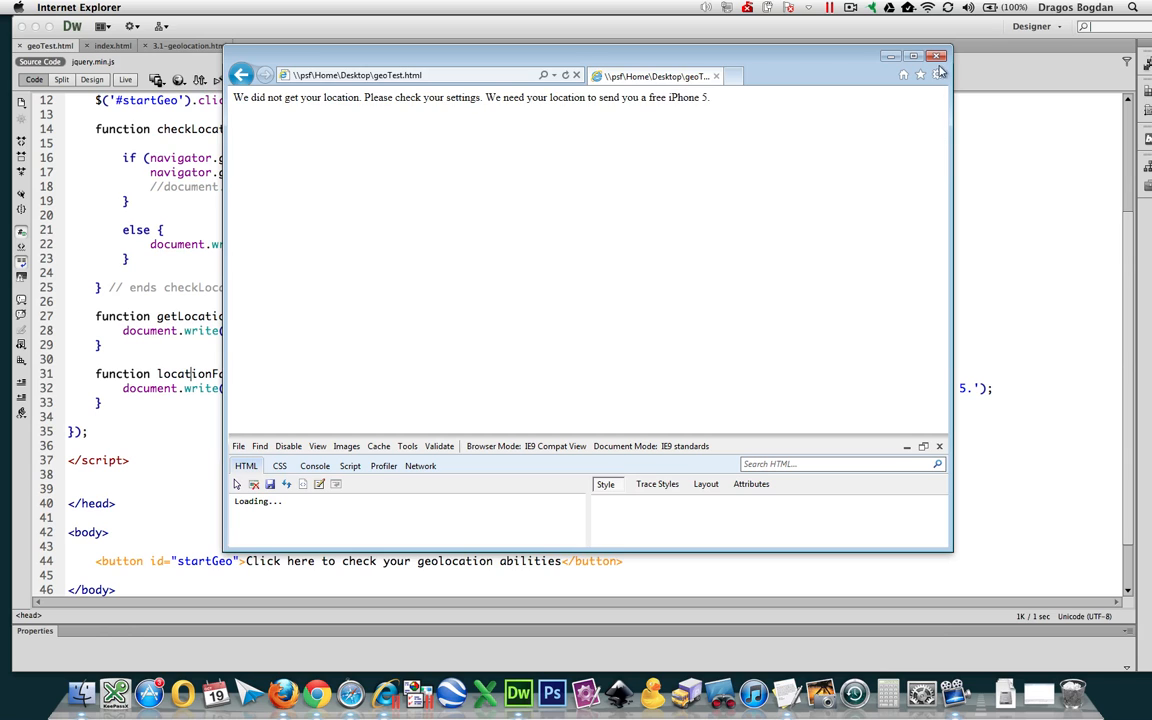
click(942, 52)
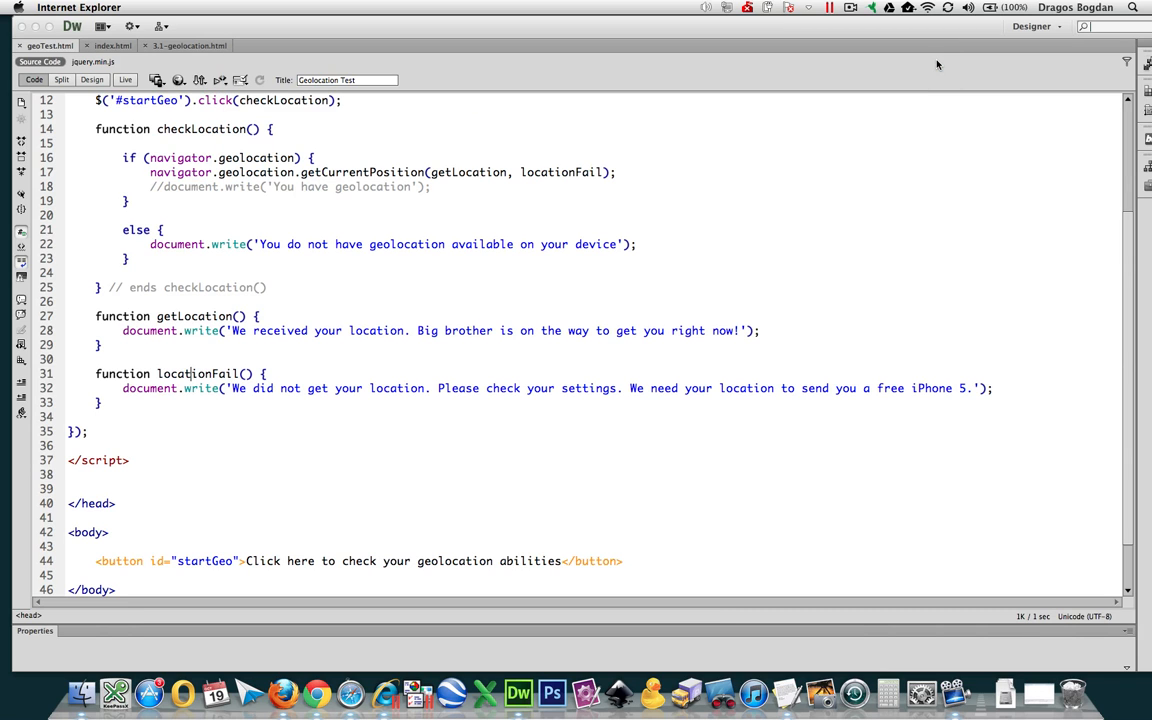
mouse_move(354, 696)
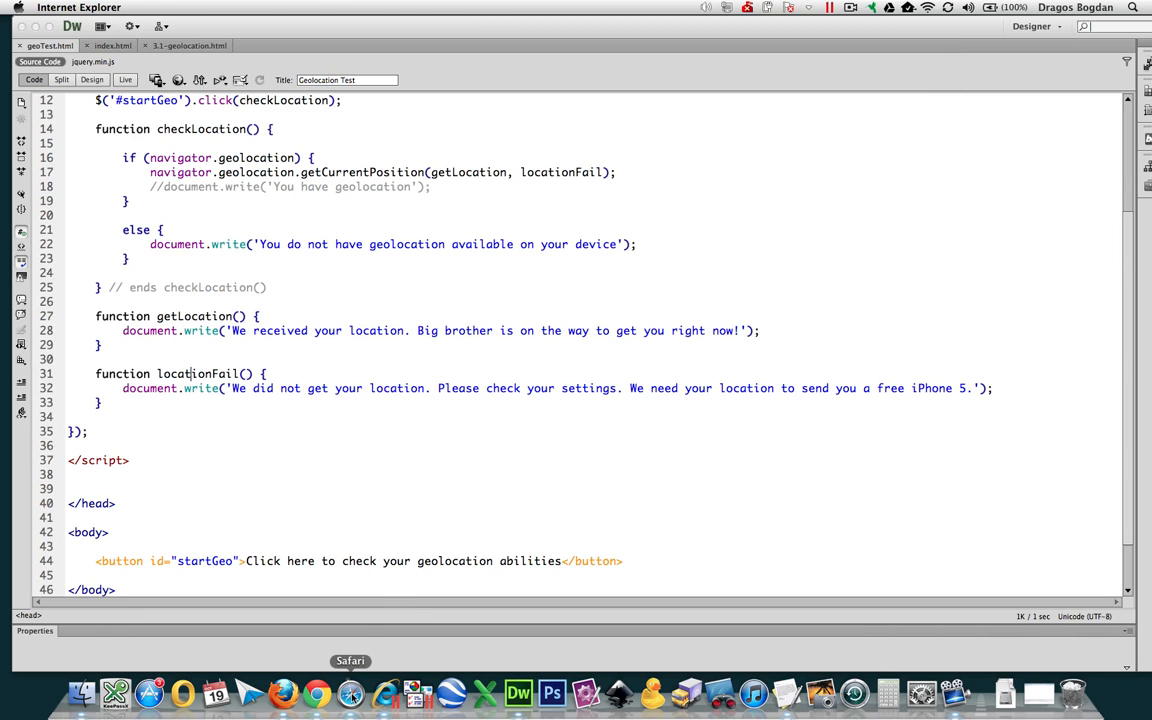
click(180, 80)
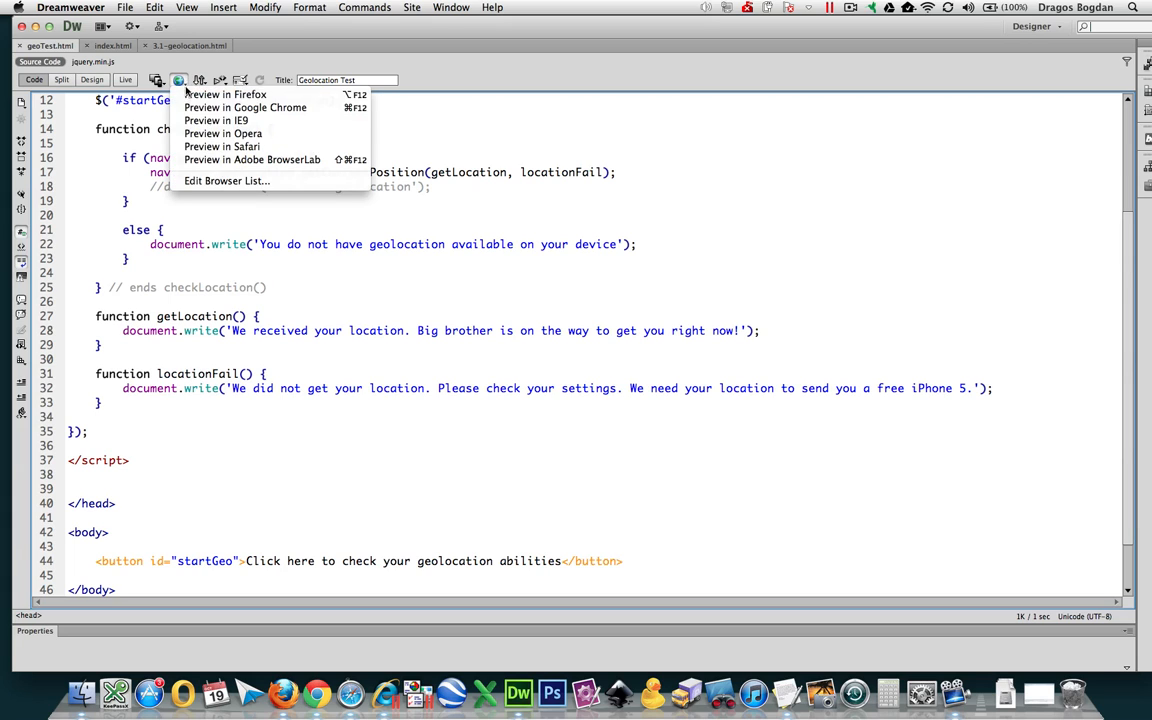
click(216, 146)
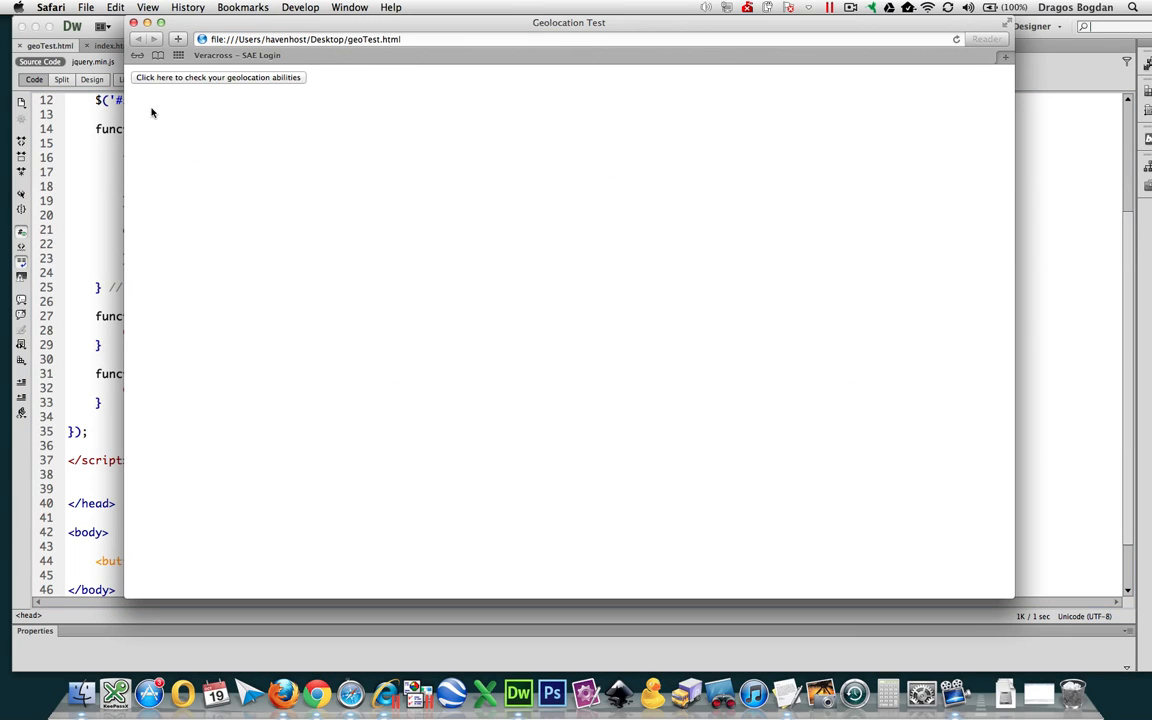
click(234, 78)
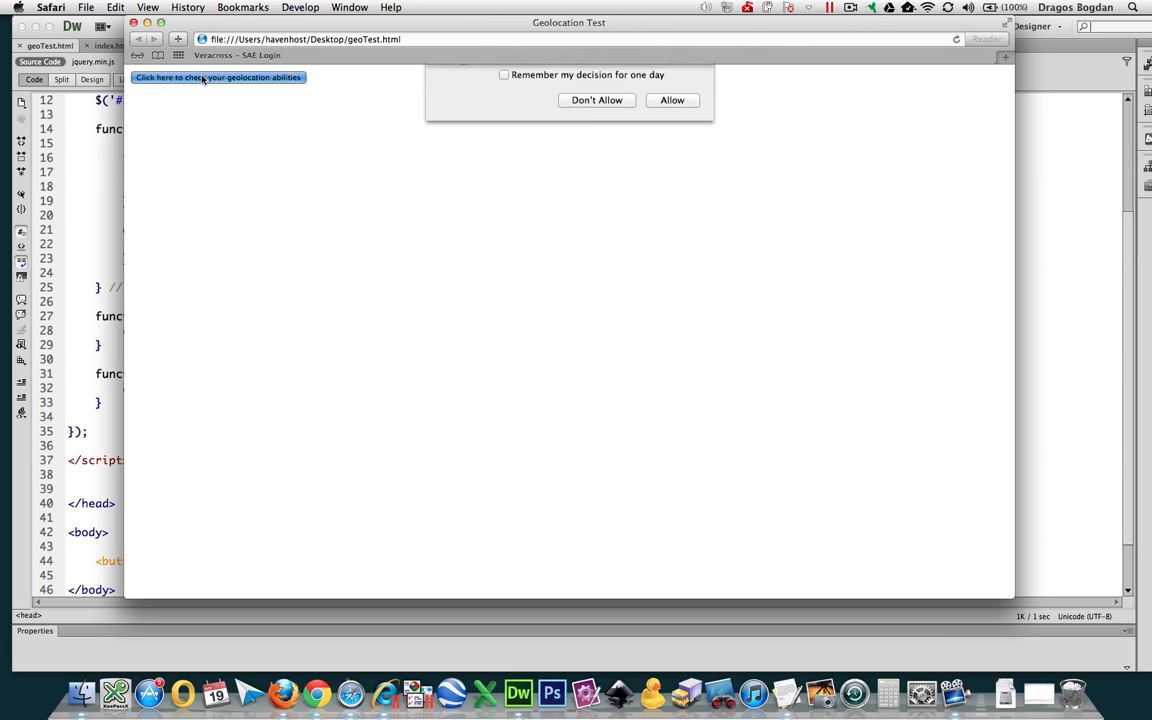
click(674, 100)
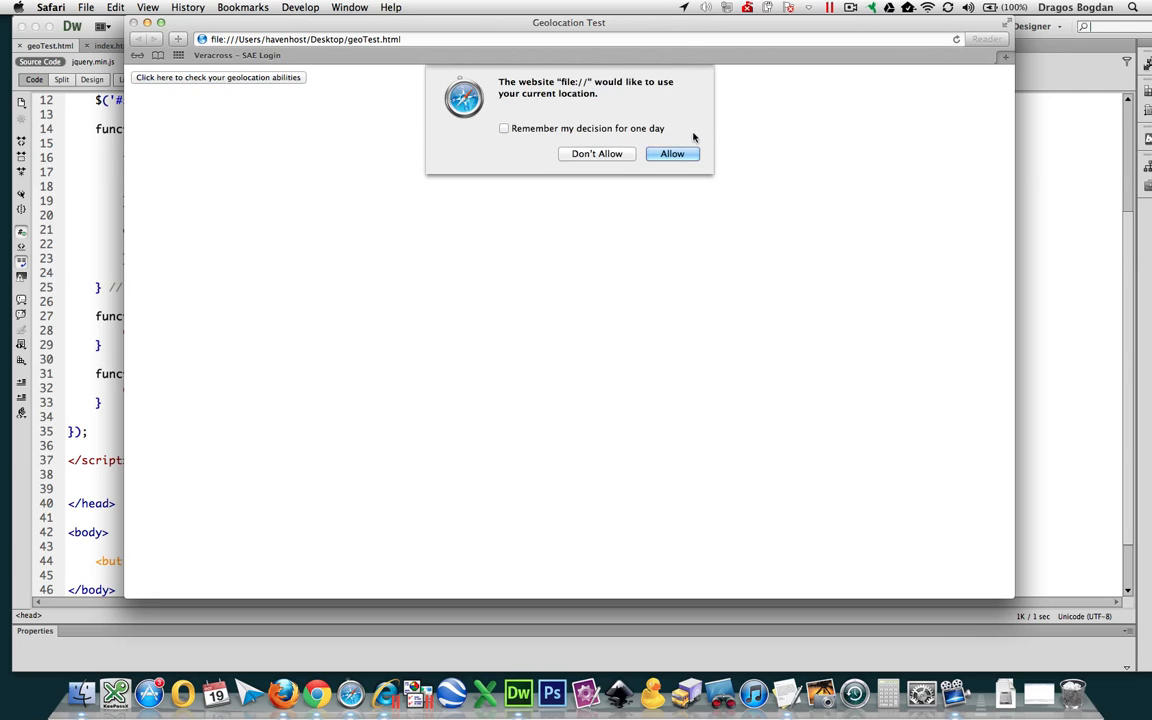
click(598, 154)
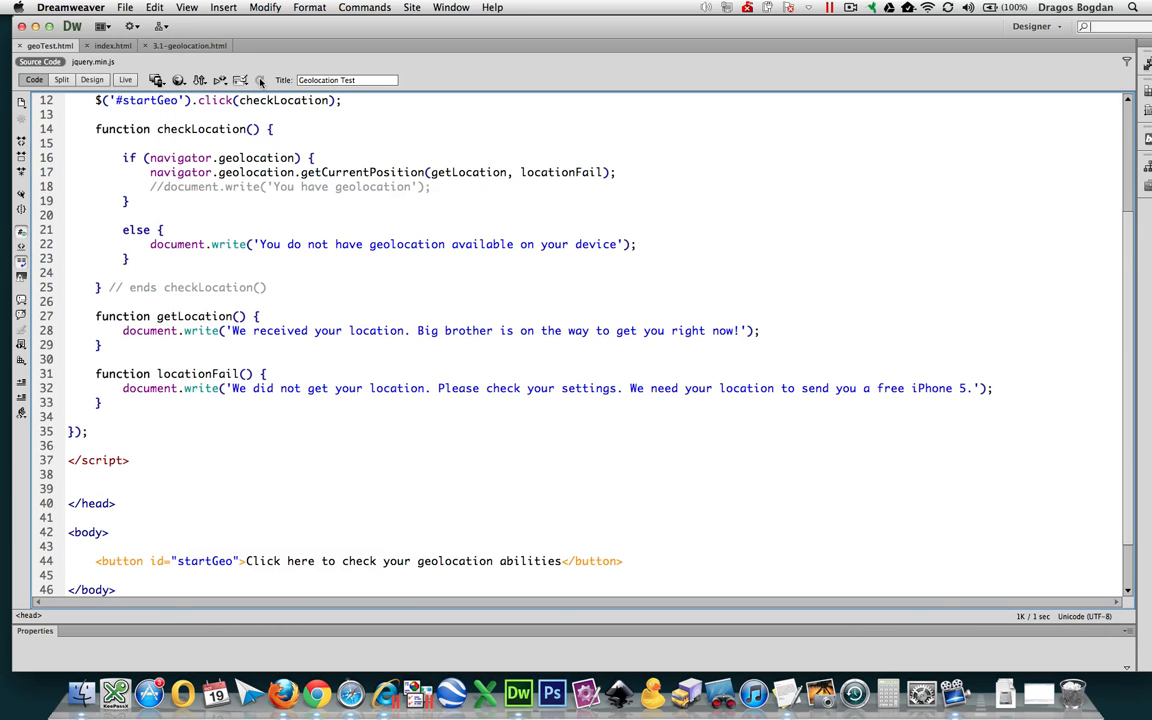
Step: Preview the page in Firefox and answer Not Now to its share-location prompt
click(194, 84)
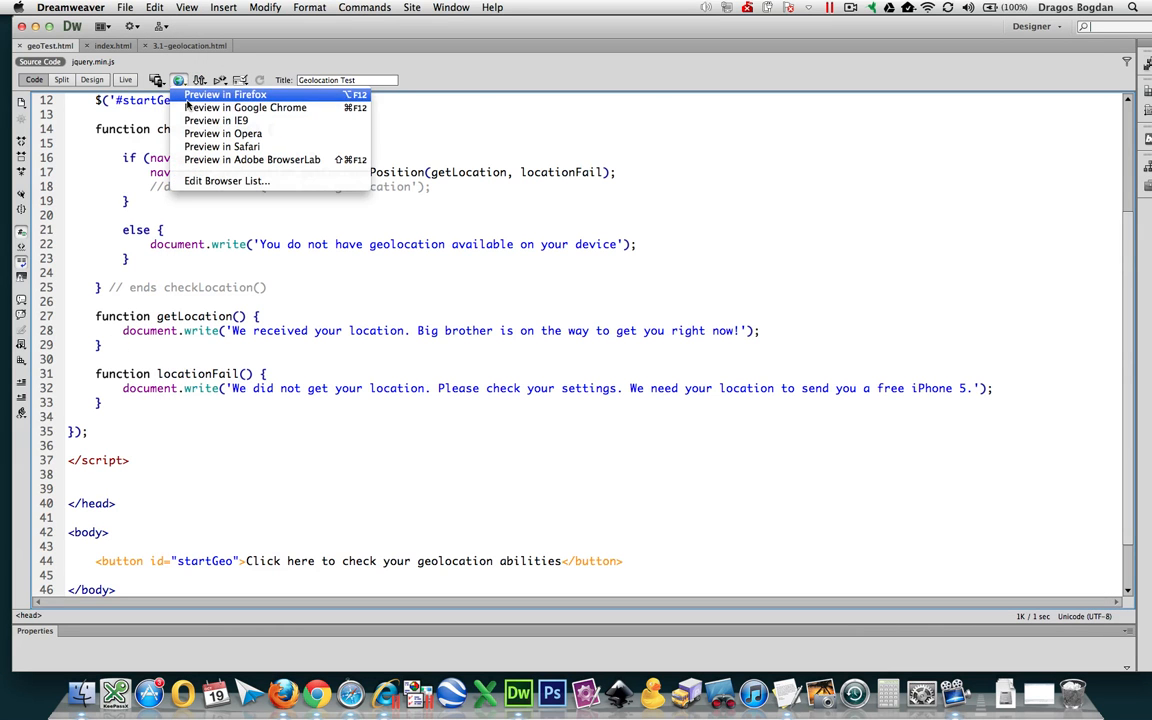
click(218, 94)
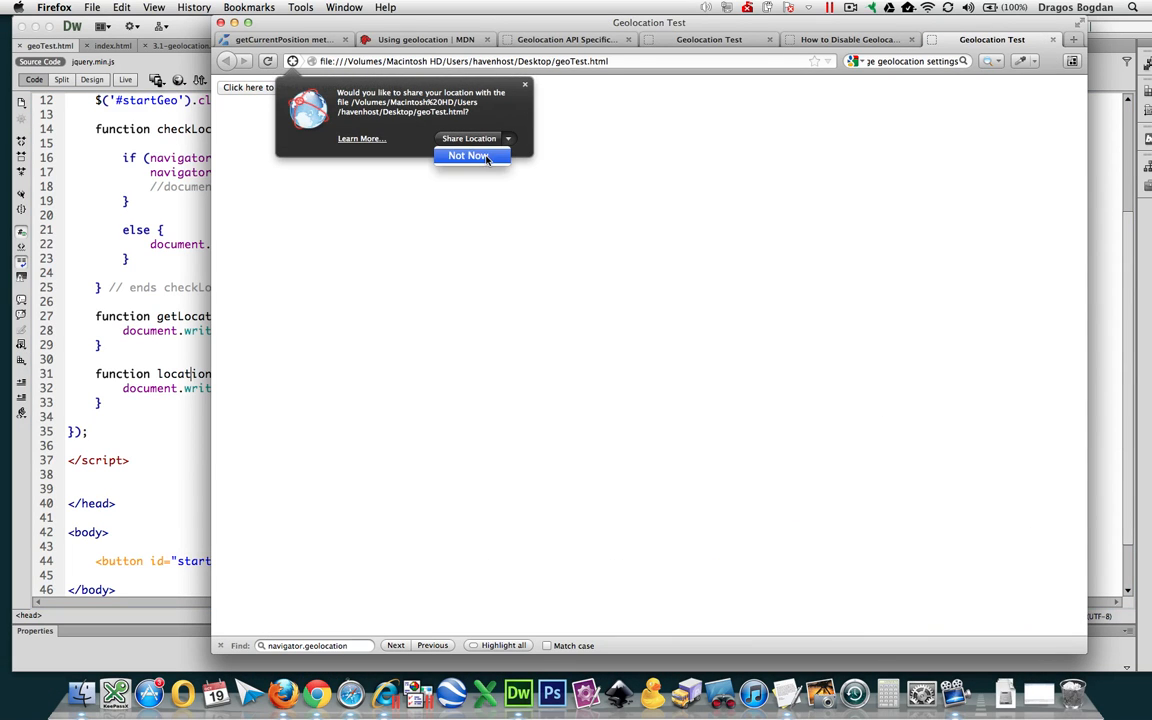
click(470, 156)
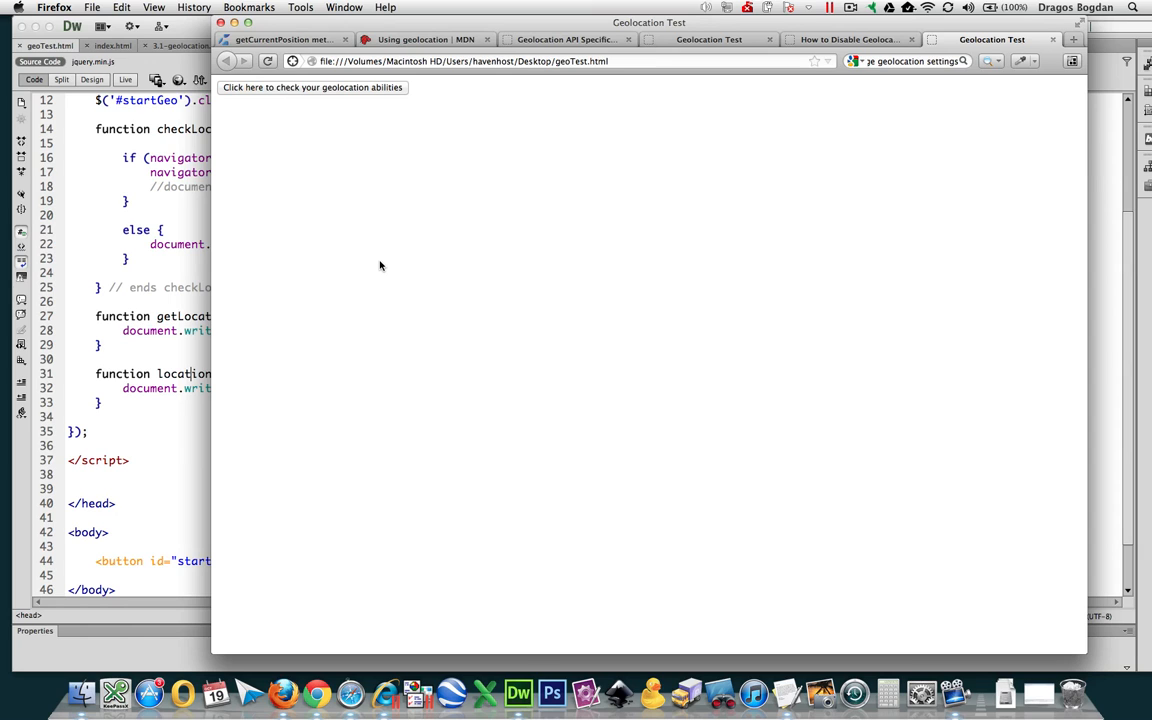
mouse_move(148, 374)
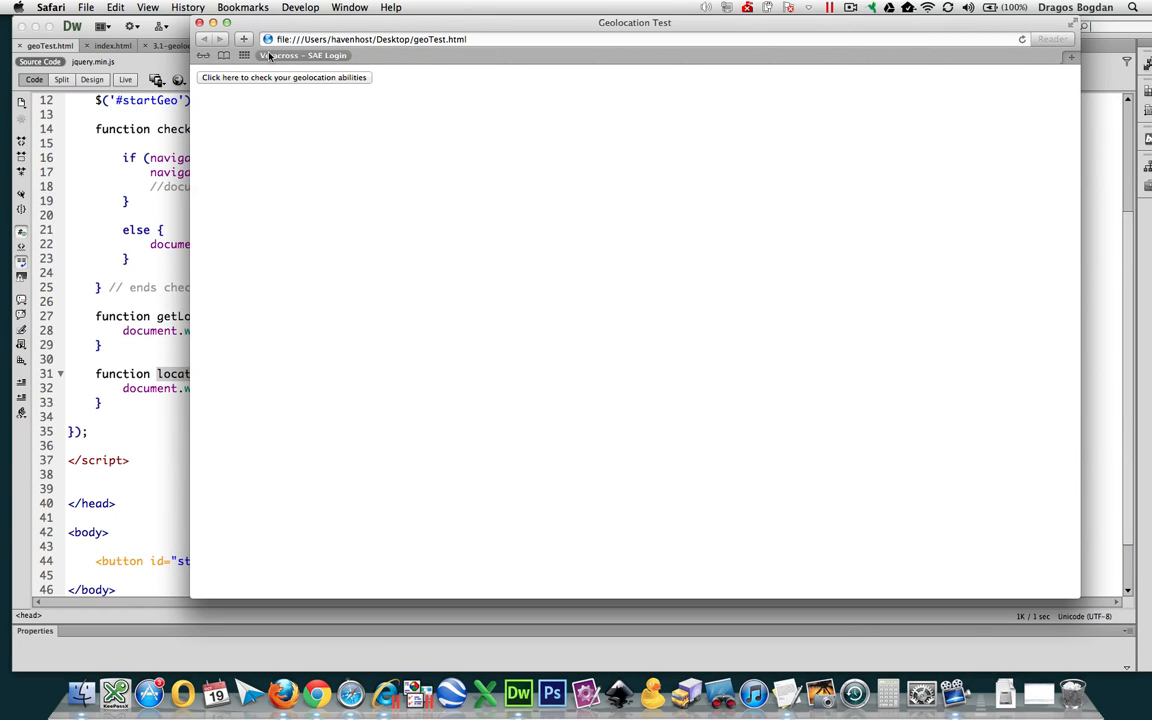
Step: Run the geolocation check, first choosing Don't Allow, then Allow so the received-location message appears
click(284, 78)
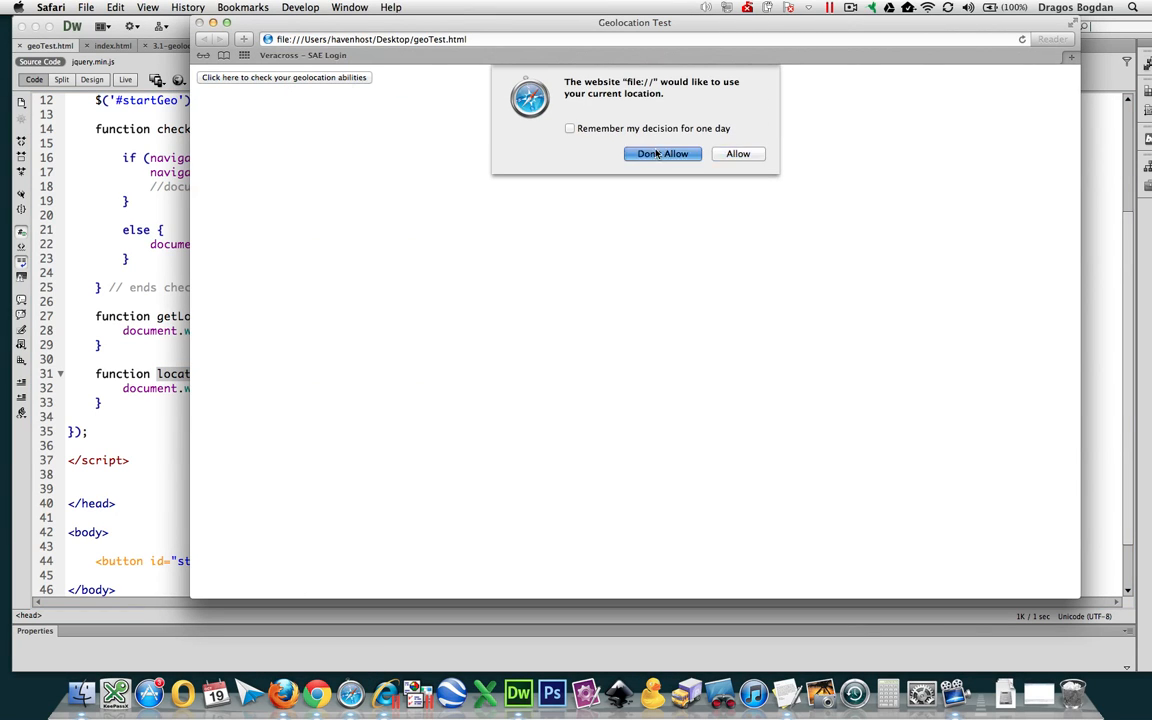
click(662, 152)
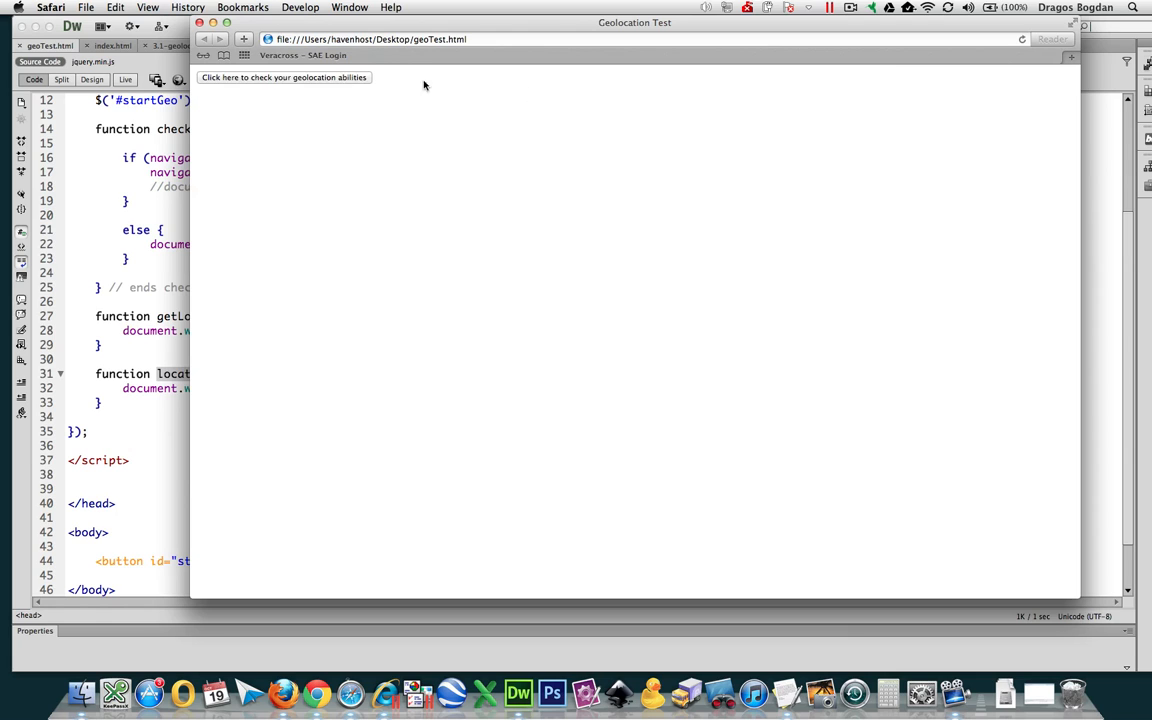
click(288, 78)
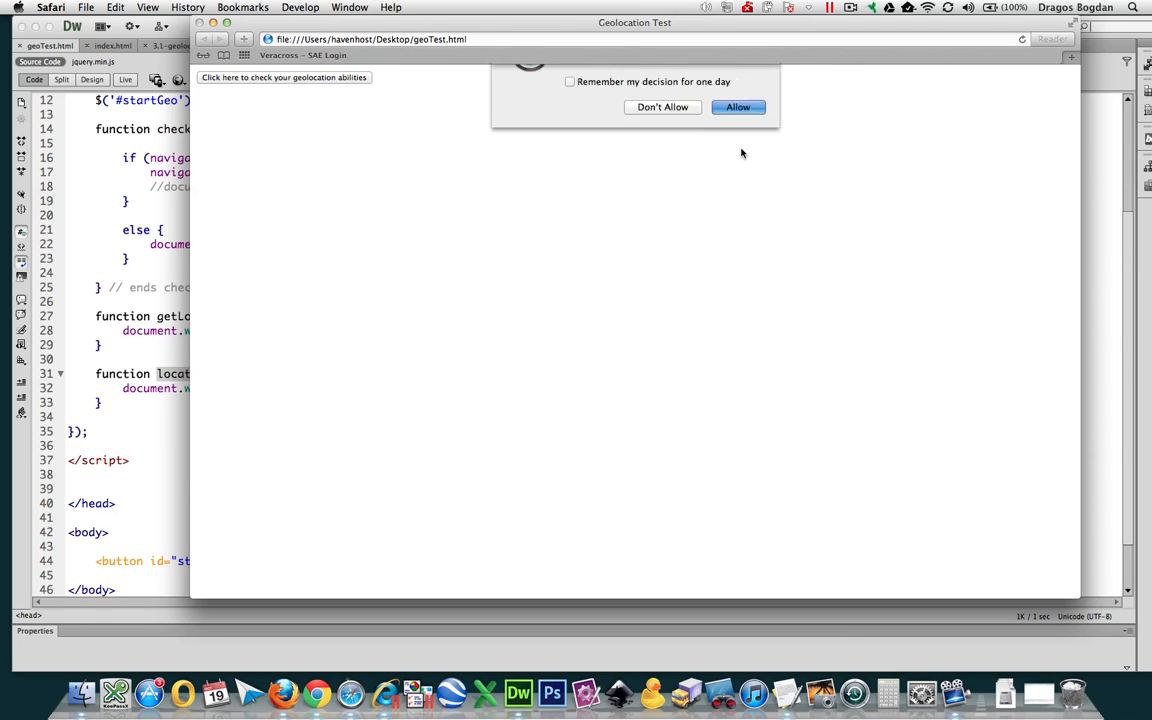
click(738, 108)
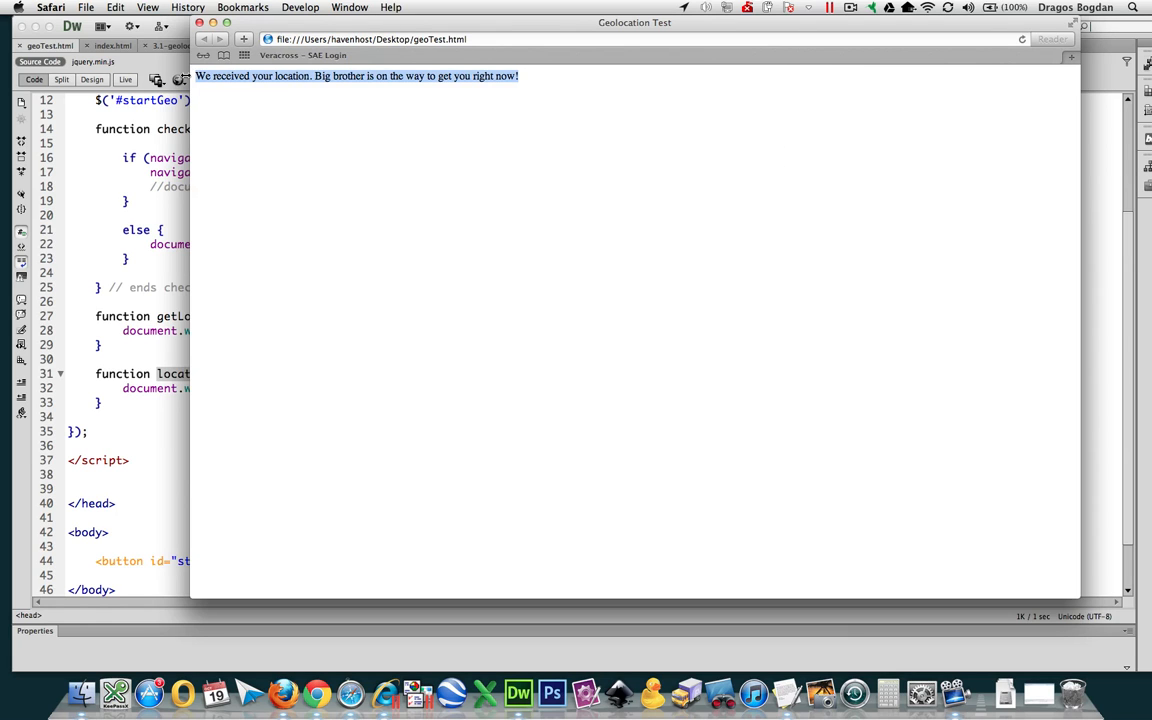